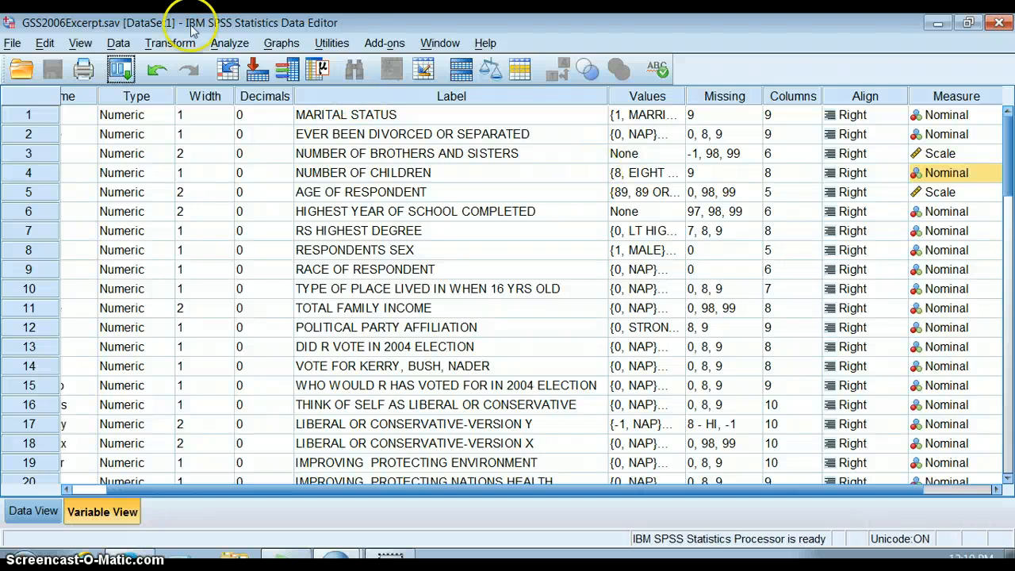
Start a Crosstabs analysis with respondent's sex in Rows and political party affiliation in Columns
{"action": "left_click", "coordinate": [229, 42]}
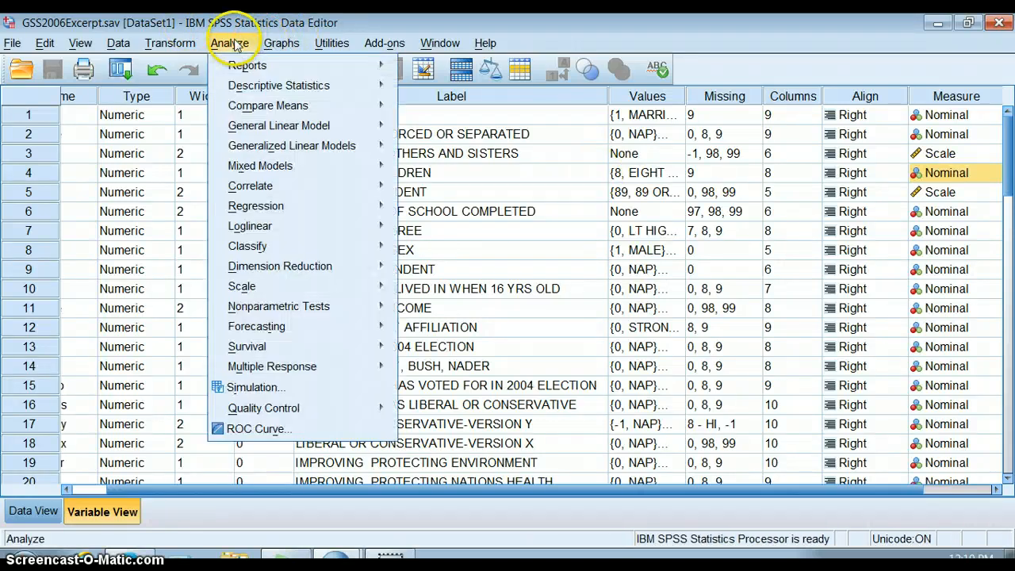
{"action": "left_click", "coordinate": [279, 85]}
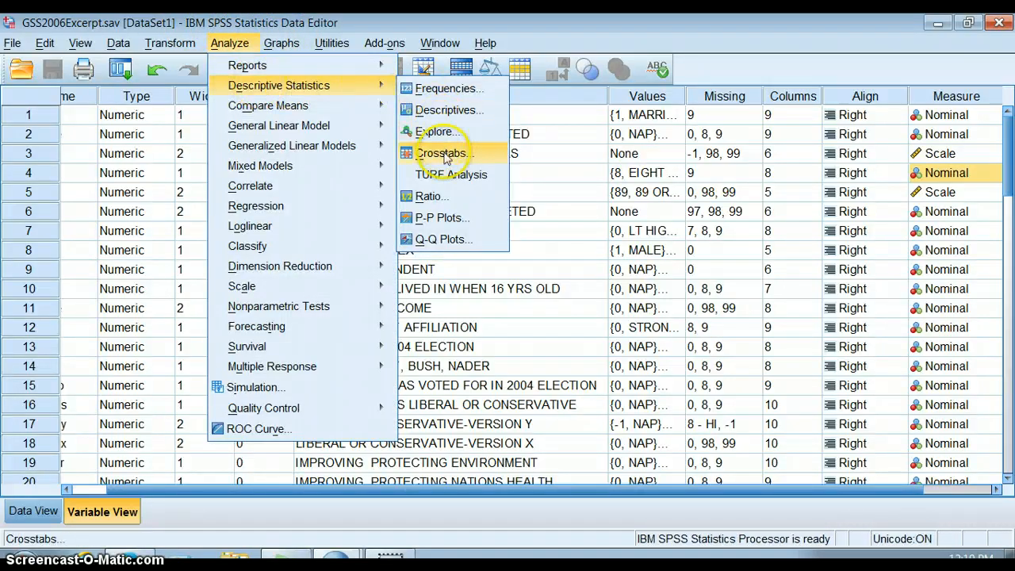
{"action": "left_click", "coordinate": [441, 152]}
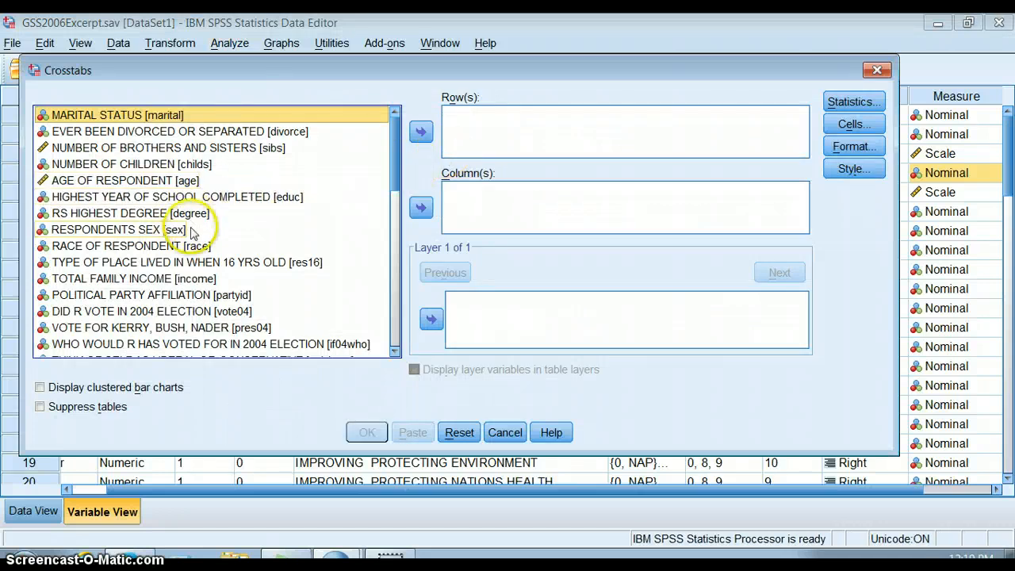
{"action": "left_click", "coordinate": [422, 132]}
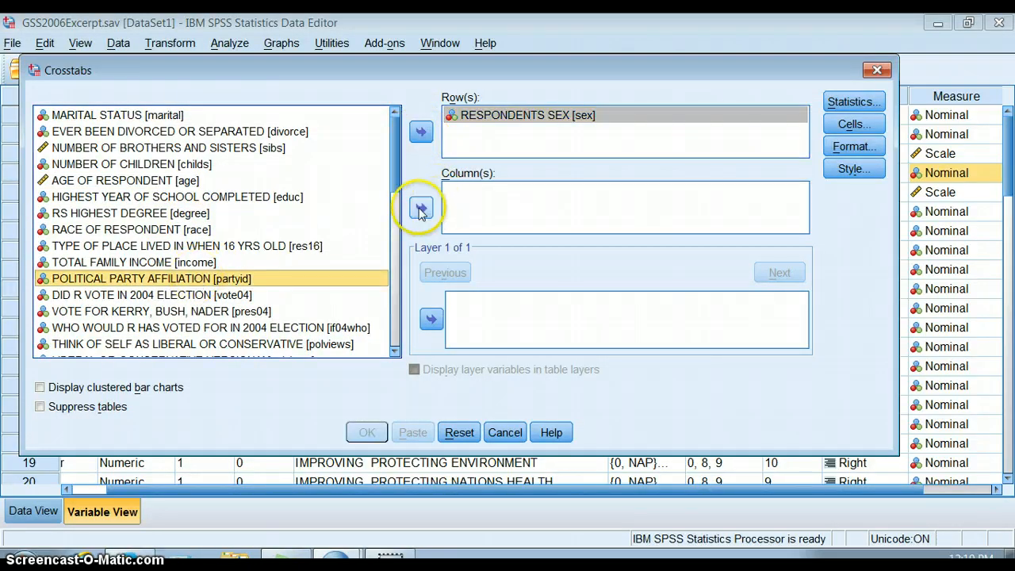
{"action": "left_click", "coordinate": [422, 206]}
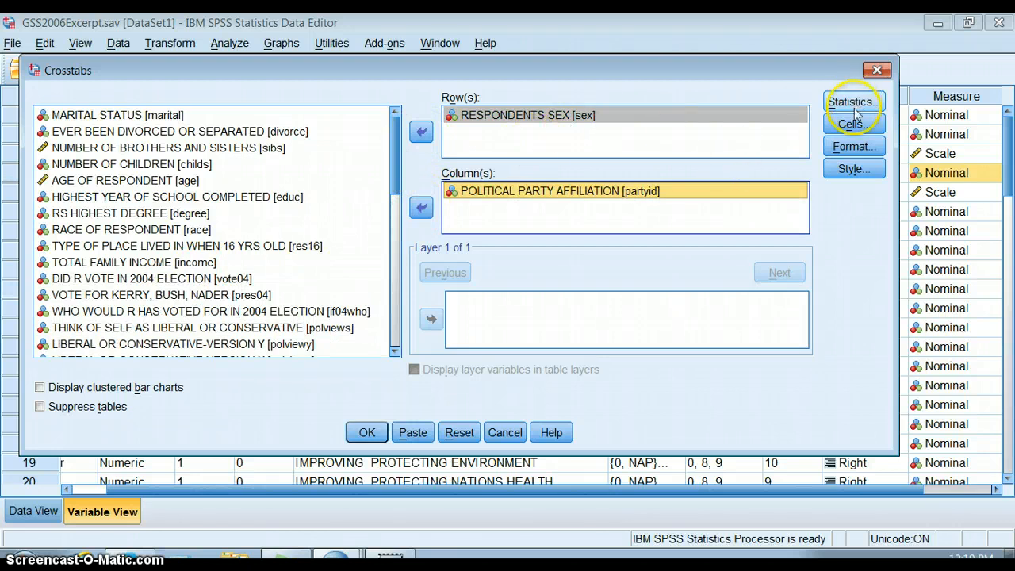
Include row percentages in the crosstab cell display
{"action": "left_click", "coordinate": [853, 124]}
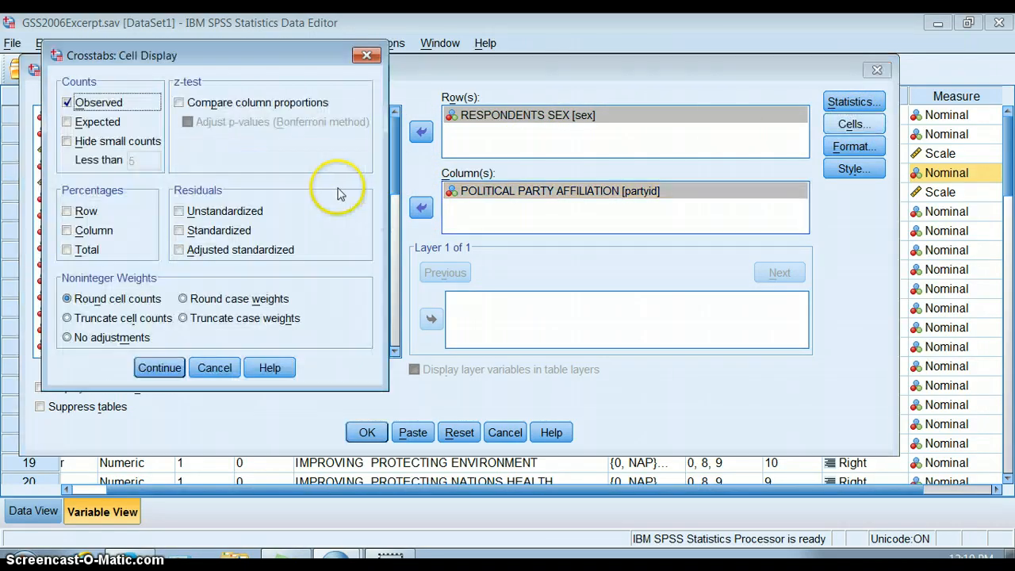
{"action": "left_click", "coordinate": [67, 209]}
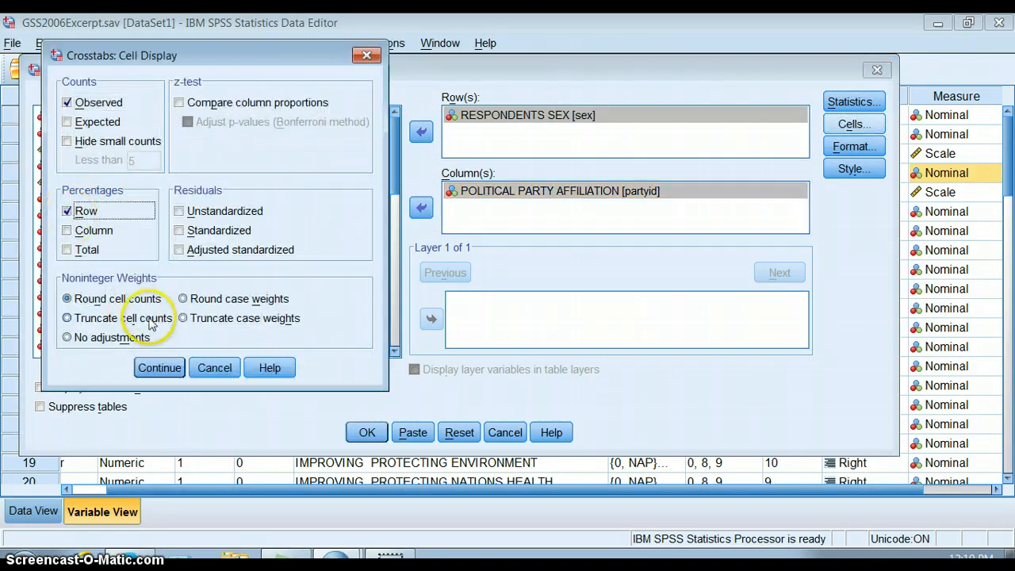
{"action": "left_click", "coordinate": [159, 368]}
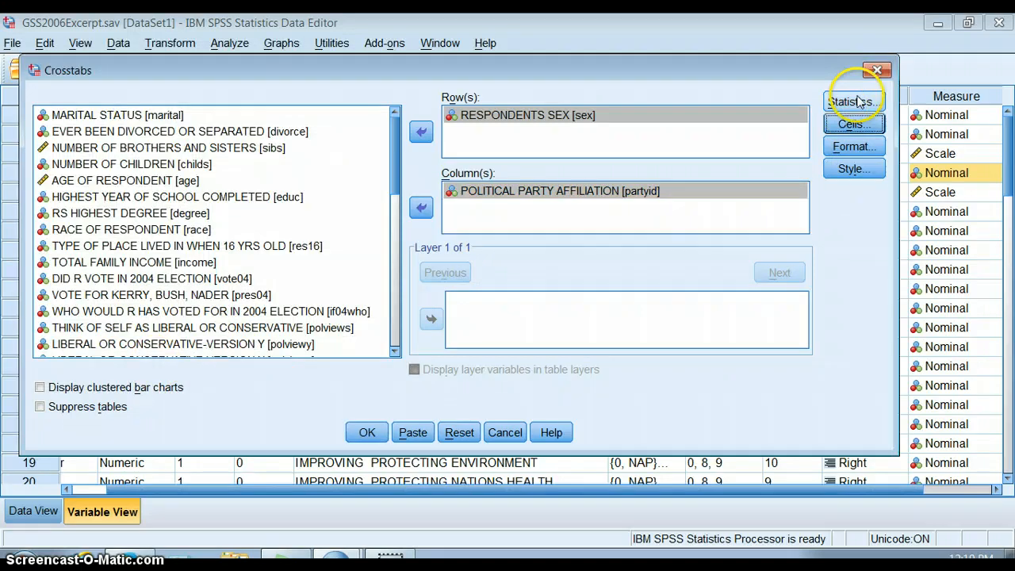
Request the chi-square test, leave row order unchanged and run the crosstab
{"action": "left_click", "coordinate": [854, 102]}
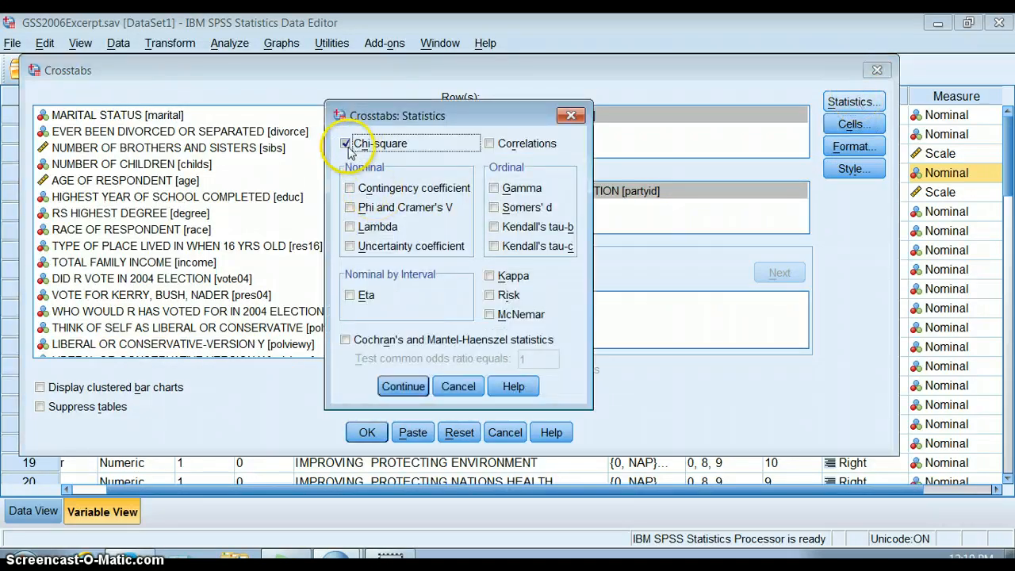
{"action": "left_click", "coordinate": [403, 387]}
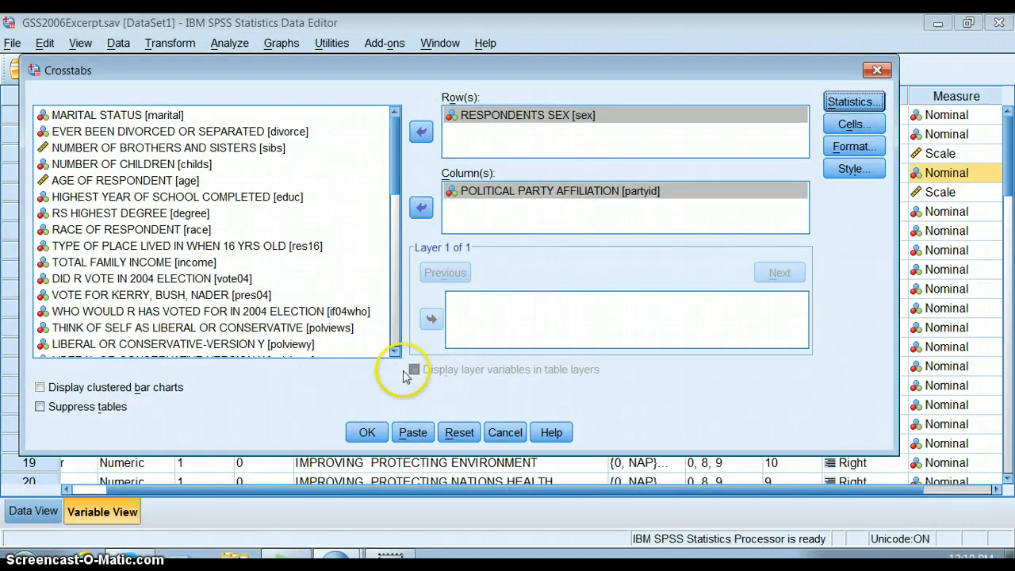
{"action": "left_click", "coordinate": [854, 146]}
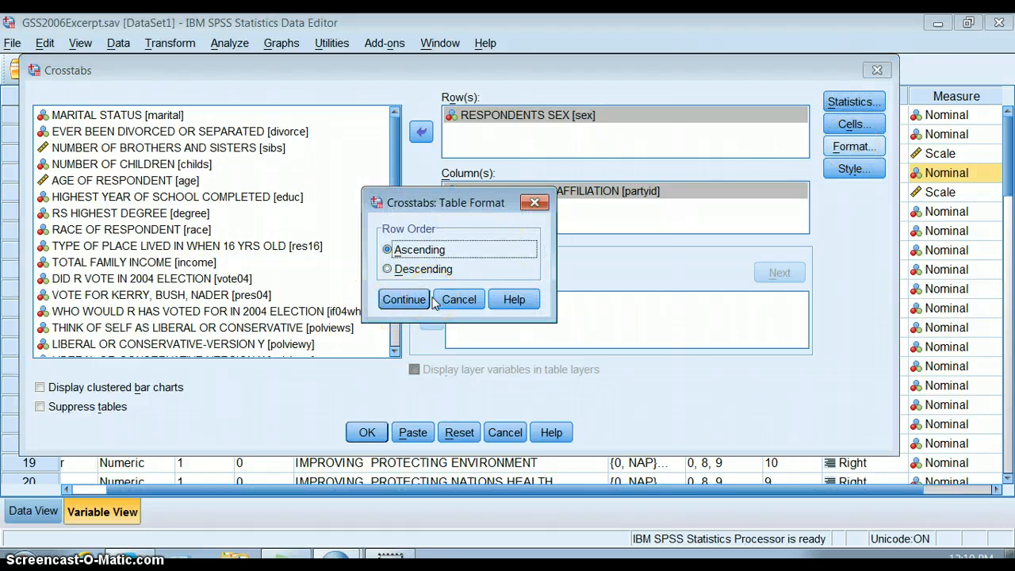
{"action": "mouse_move", "coordinate": [459, 298]}
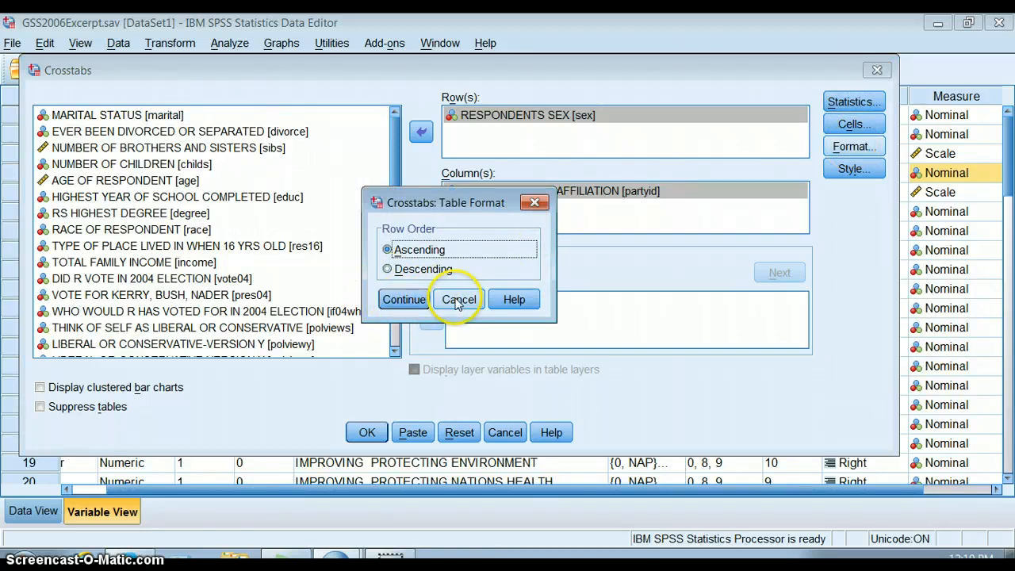
{"action": "left_click", "coordinate": [458, 298]}
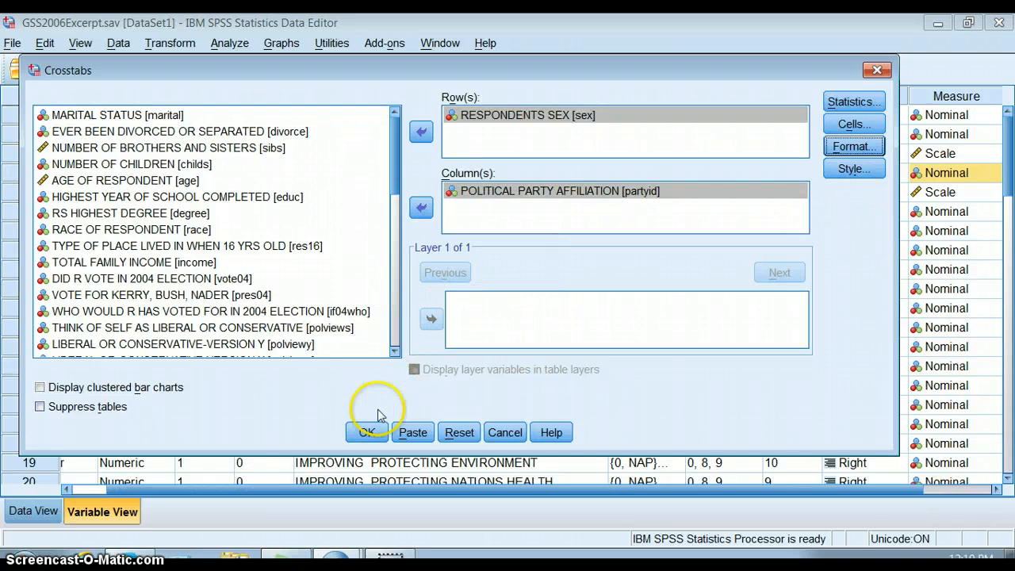
{"action": "left_click", "coordinate": [368, 432]}
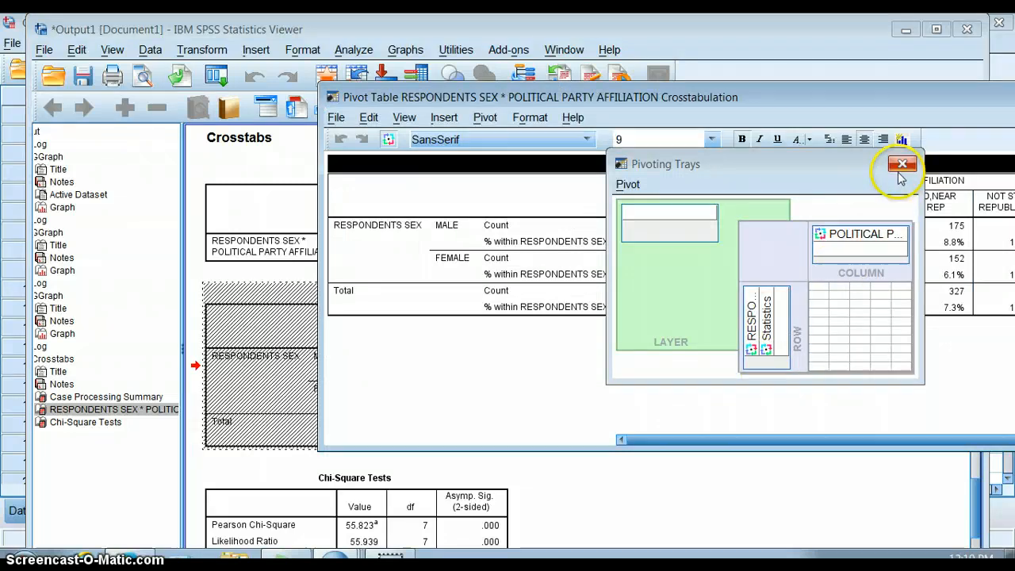
Hide the pivoting trays and drag the row-label column border left to narrow it
{"action": "left_click", "coordinate": [901, 163]}
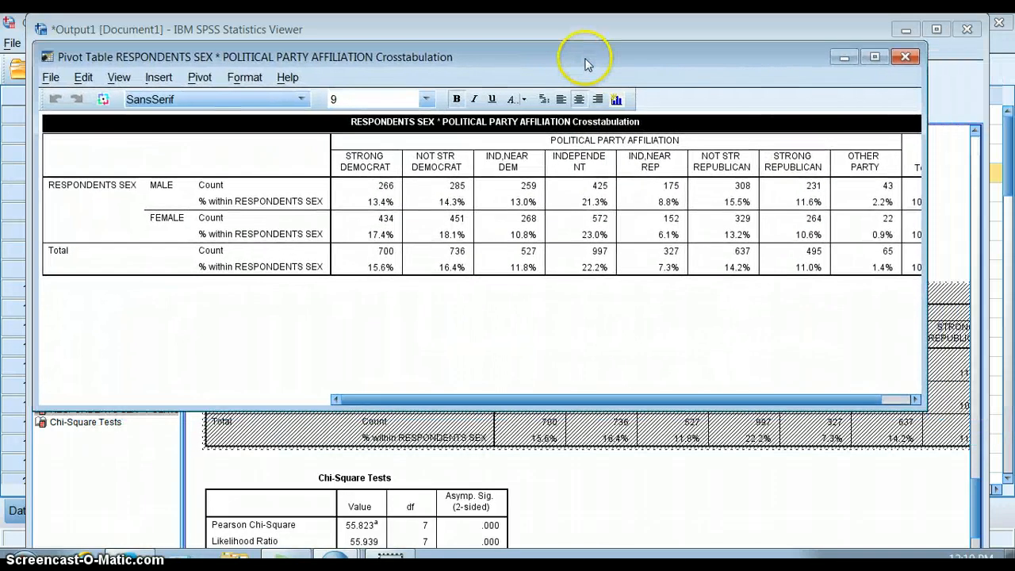
{"action": "mouse_move", "coordinate": [492, 166]}
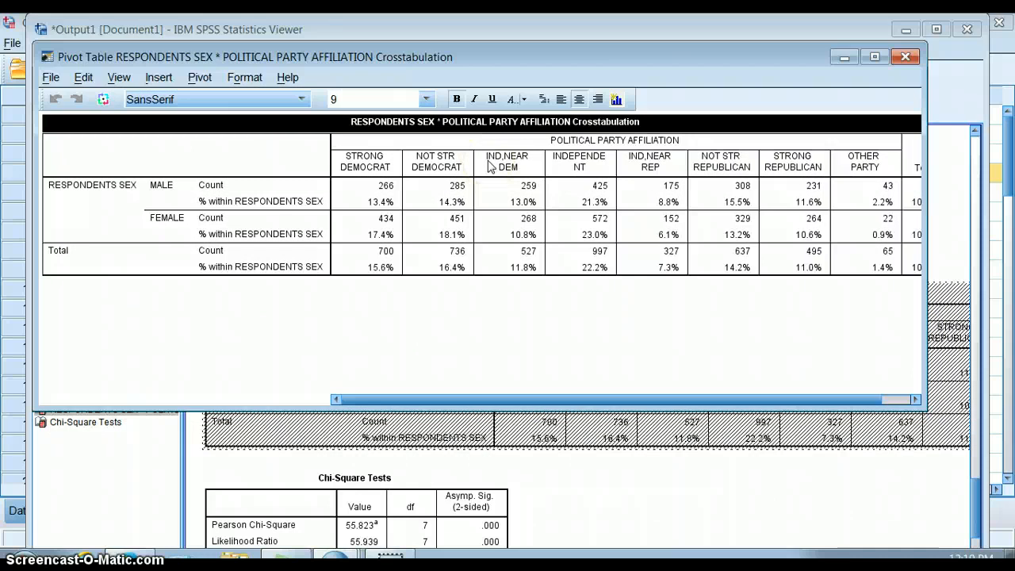
{"action": "left_click", "coordinate": [508, 162]}
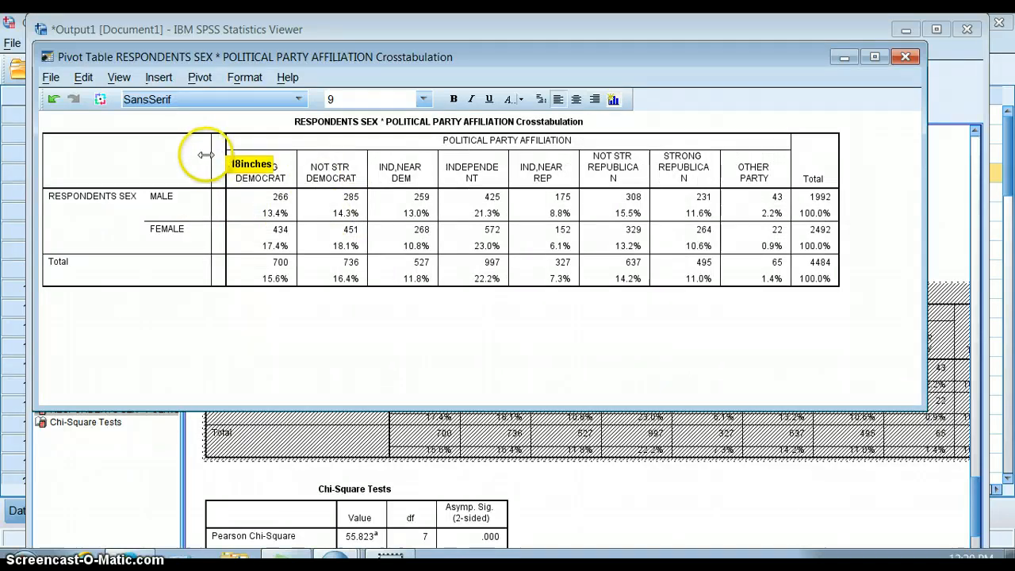
{"action": "left_click_drag", "start_coordinate": [229, 155], "coordinate": [190, 155]}
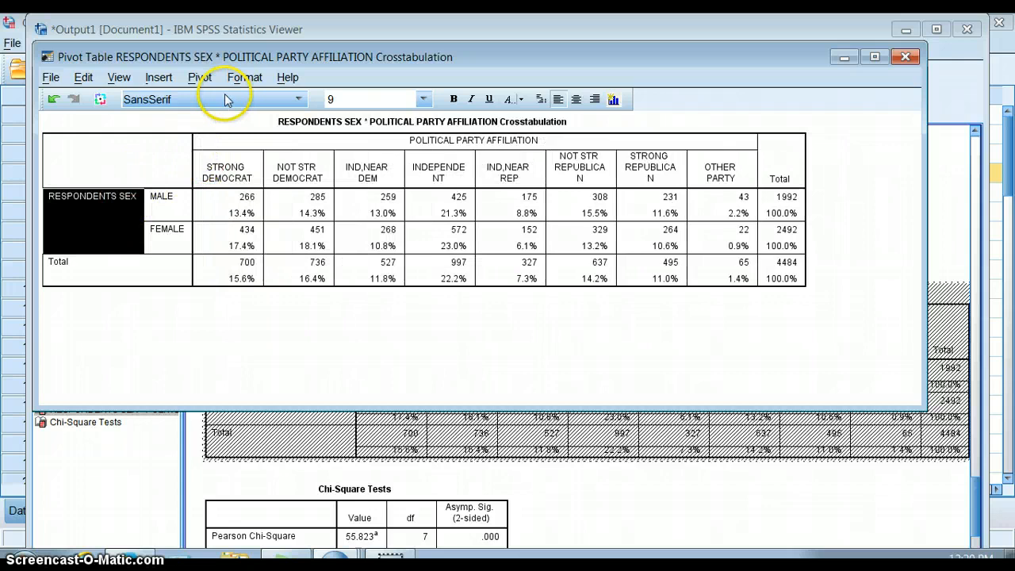
{"action": "left_click", "coordinate": [244, 77]}
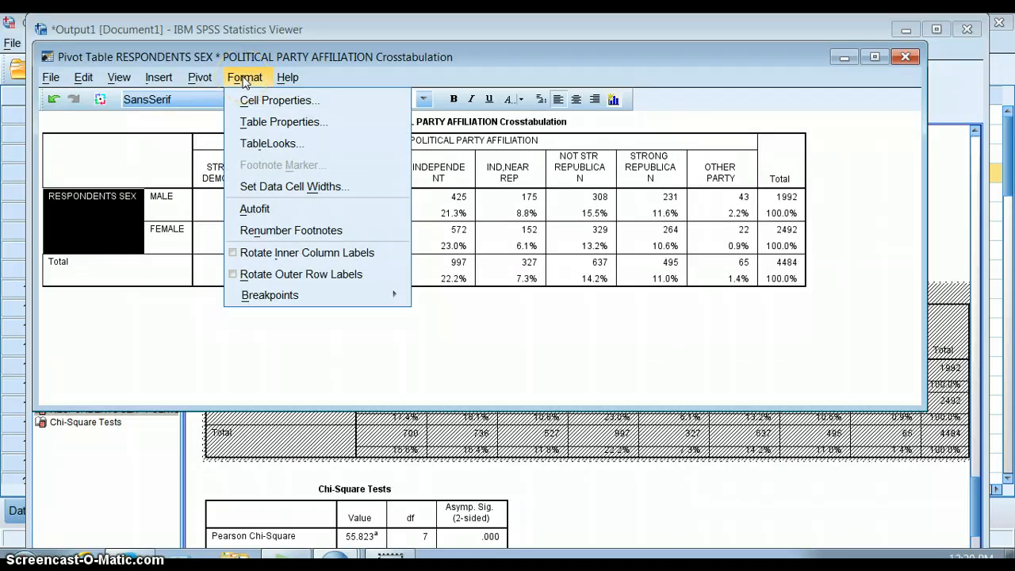
{"action": "mouse_move", "coordinate": [301, 273]}
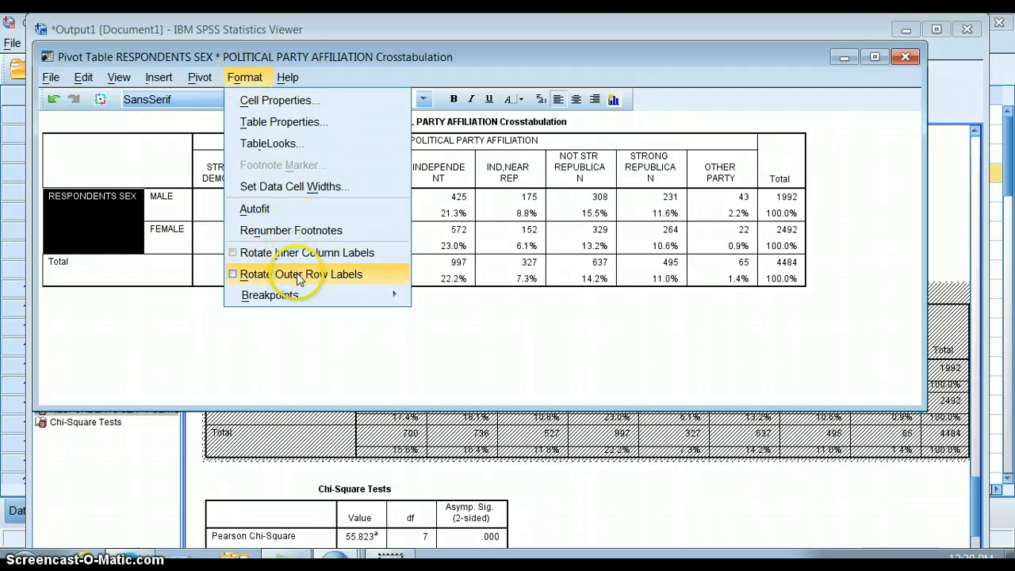
{"action": "left_click", "coordinate": [302, 273]}
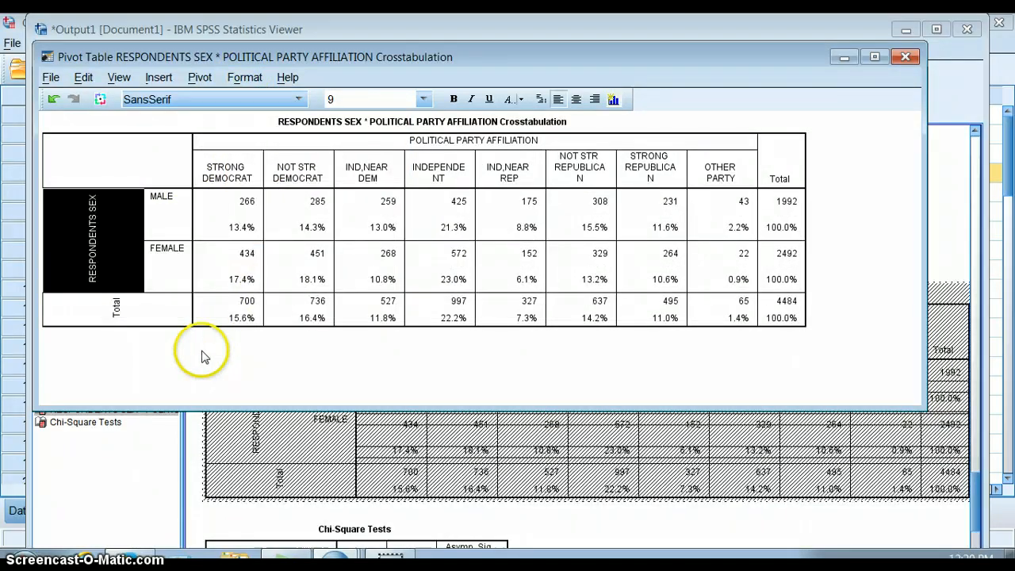
{"action": "mouse_move", "coordinate": [368, 151]}
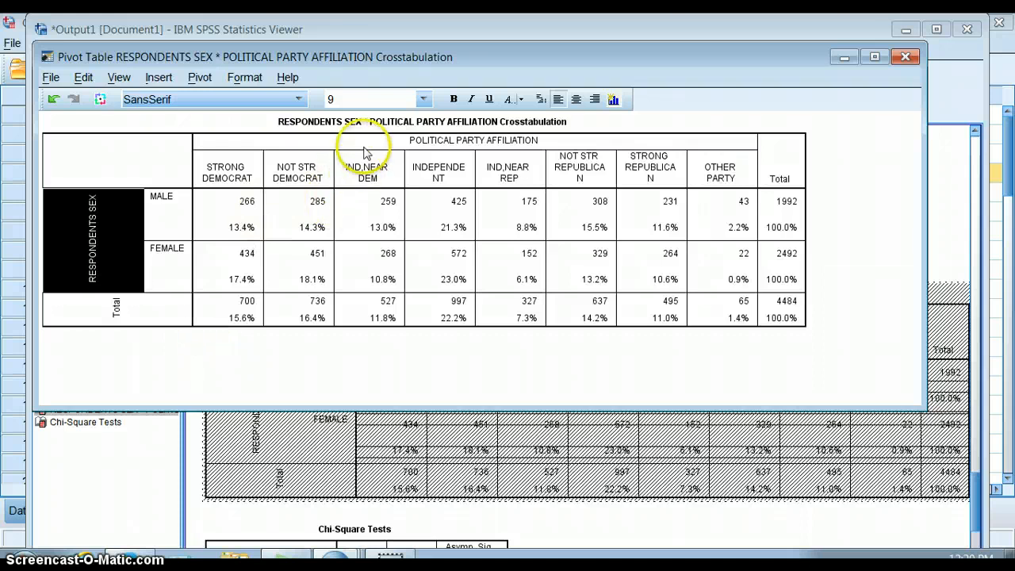
{"action": "left_click", "coordinate": [51, 76]}
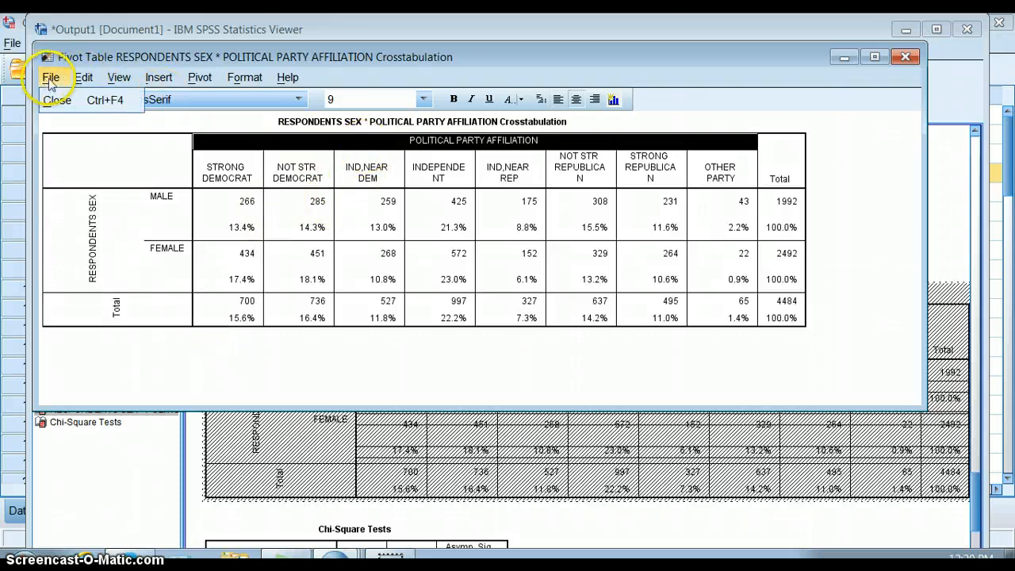
{"action": "left_click", "coordinate": [82, 76]}
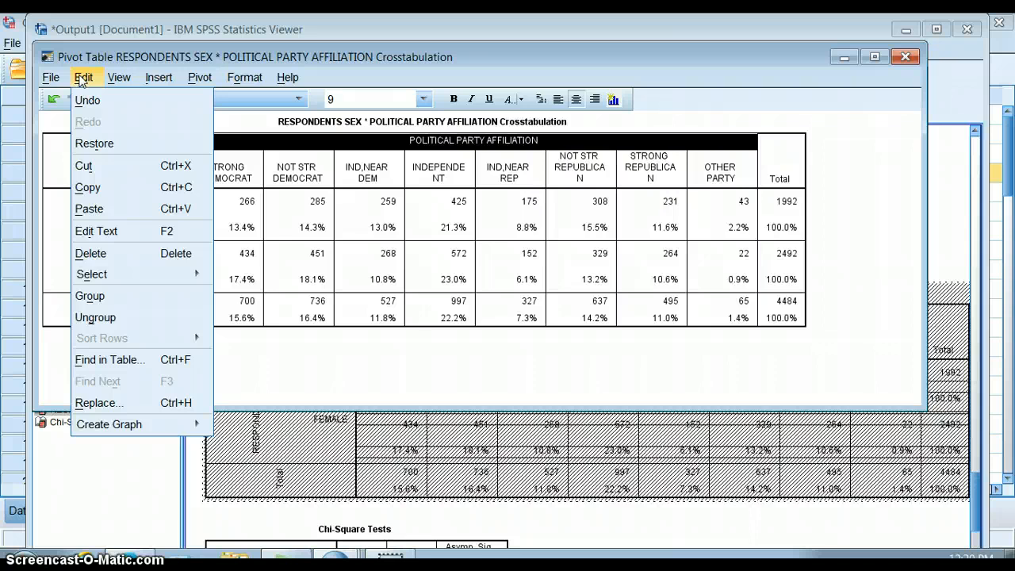
{"action": "left_click", "coordinate": [118, 76]}
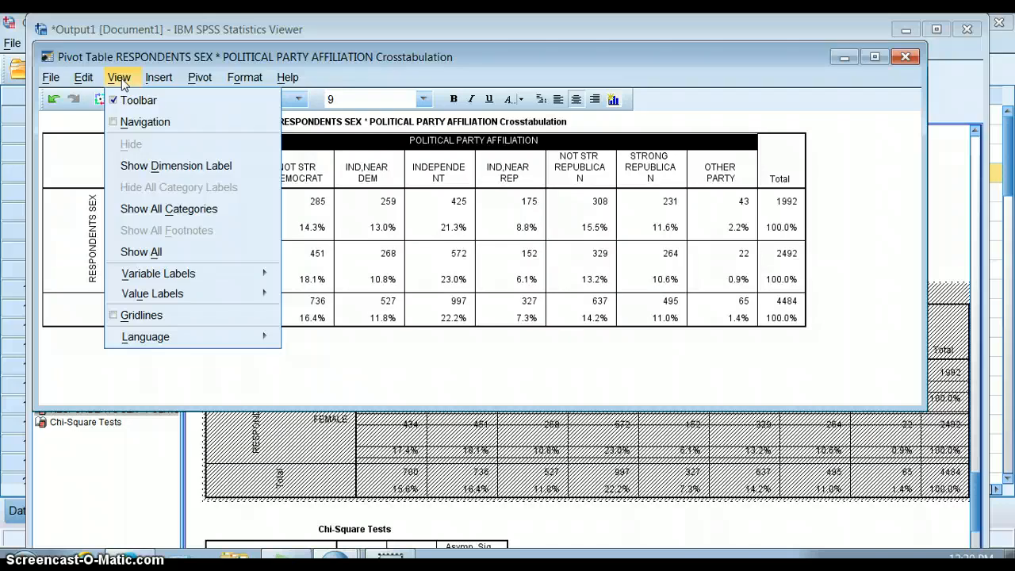
{"action": "mouse_move", "coordinate": [159, 273]}
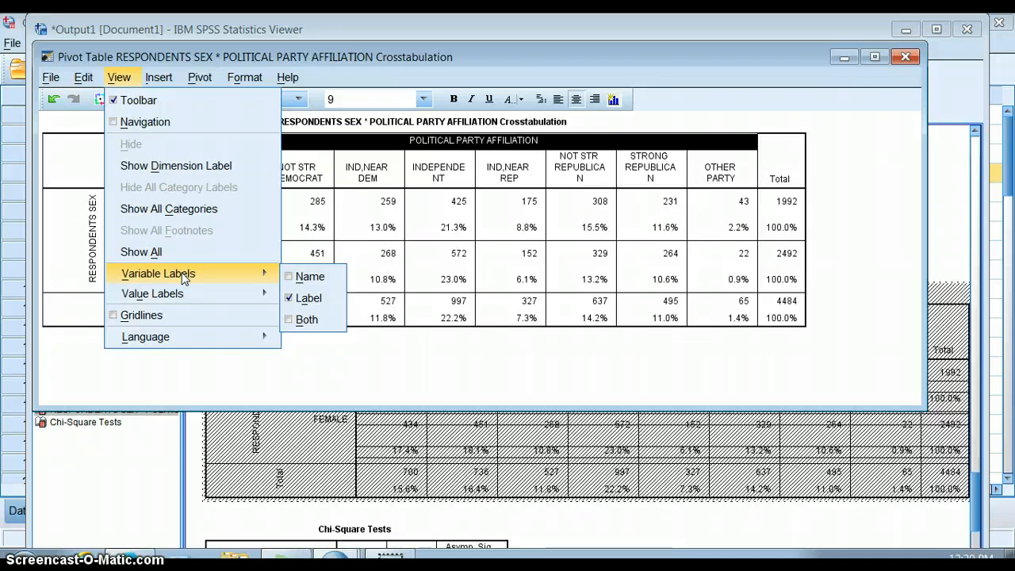
{"action": "left_click", "coordinate": [158, 76]}
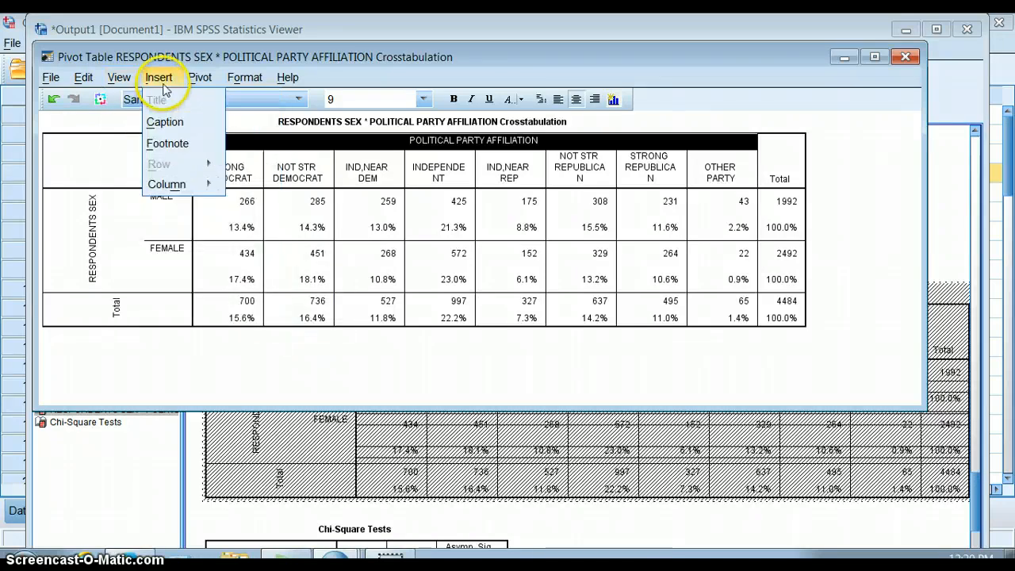
Transpose the crosstab's rows and columns, then transpose them back to the original layout
{"action": "left_click", "coordinate": [200, 76]}
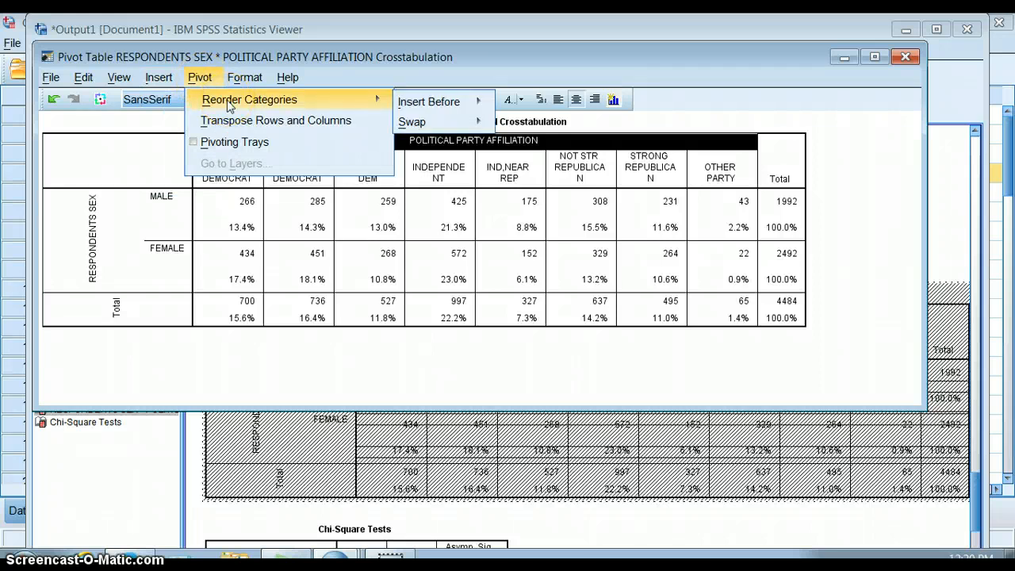
{"action": "left_click", "coordinate": [276, 121]}
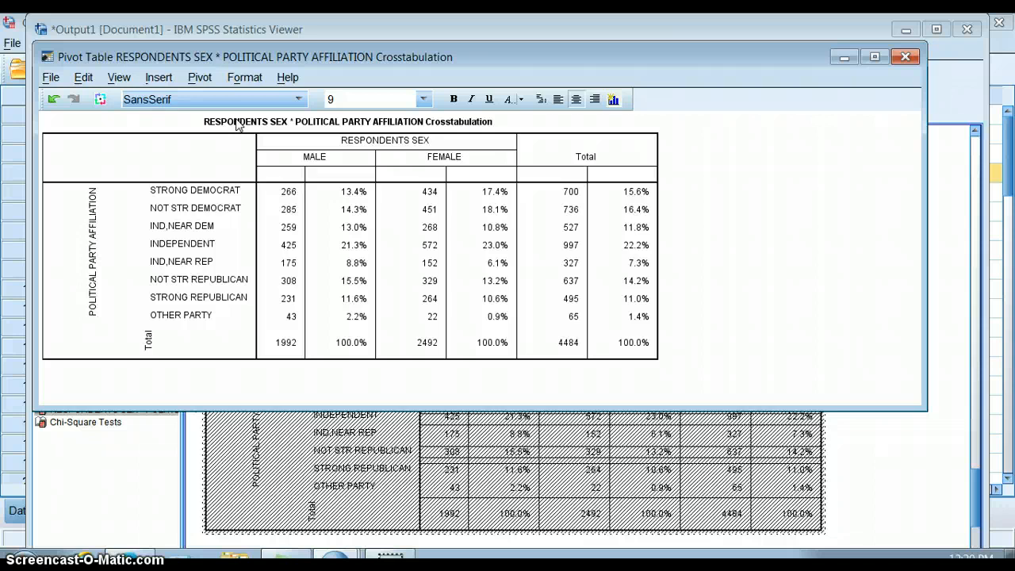
{"action": "left_click", "coordinate": [200, 76]}
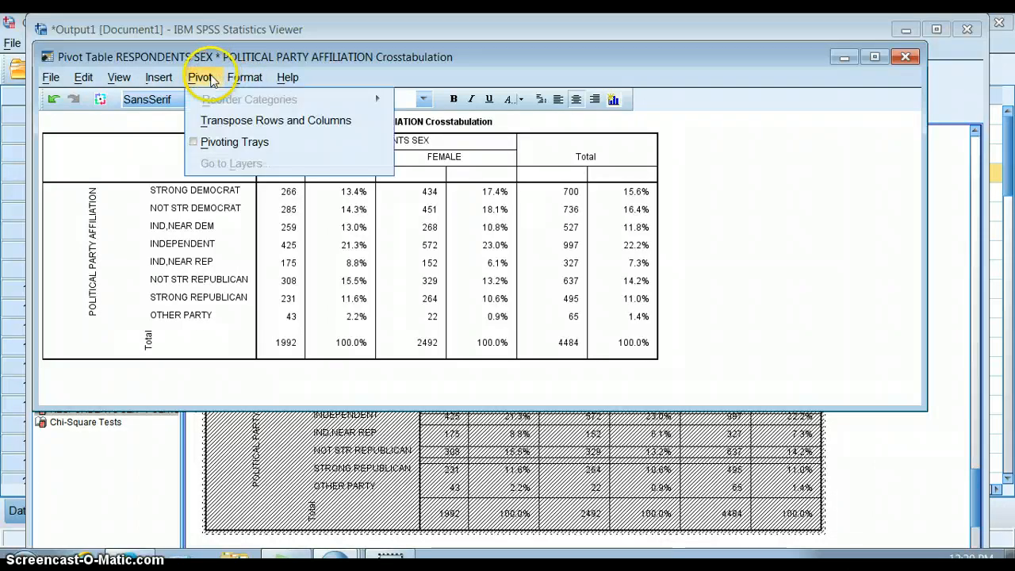
{"action": "left_click", "coordinate": [276, 121]}
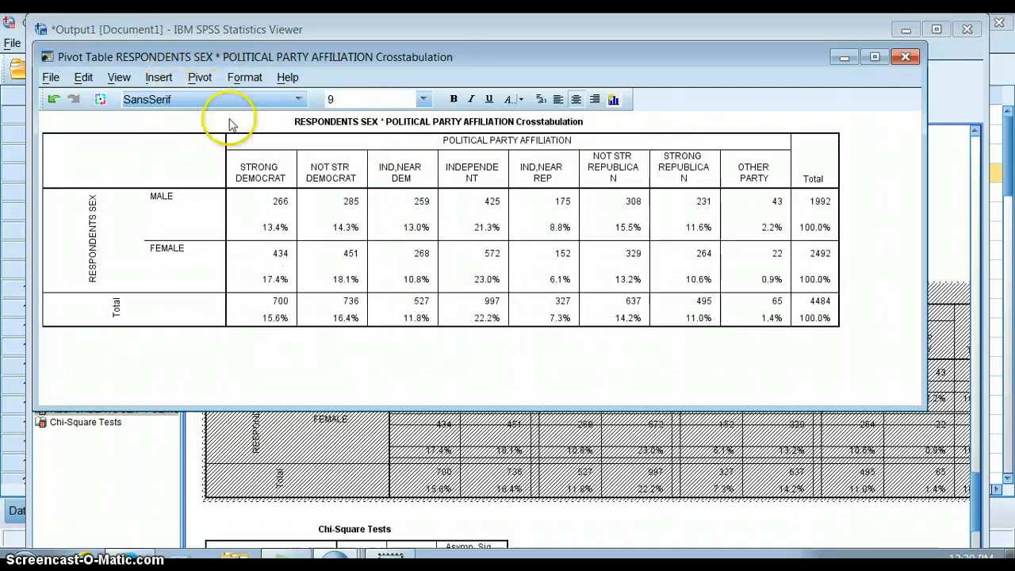
Bring up the Table Properties settings from the Format menu
{"action": "left_click", "coordinate": [245, 76]}
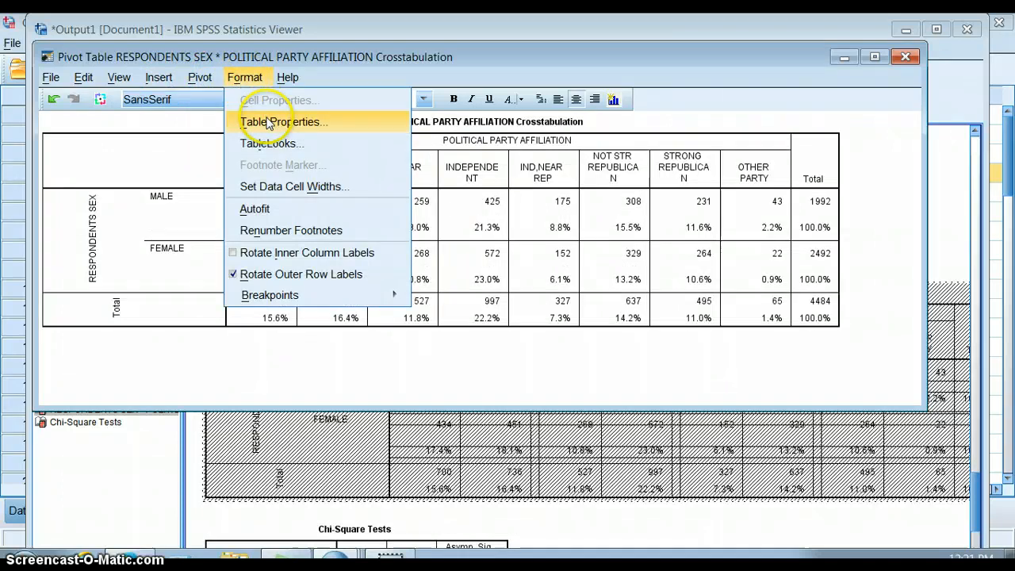
{"action": "left_click", "coordinate": [282, 121]}
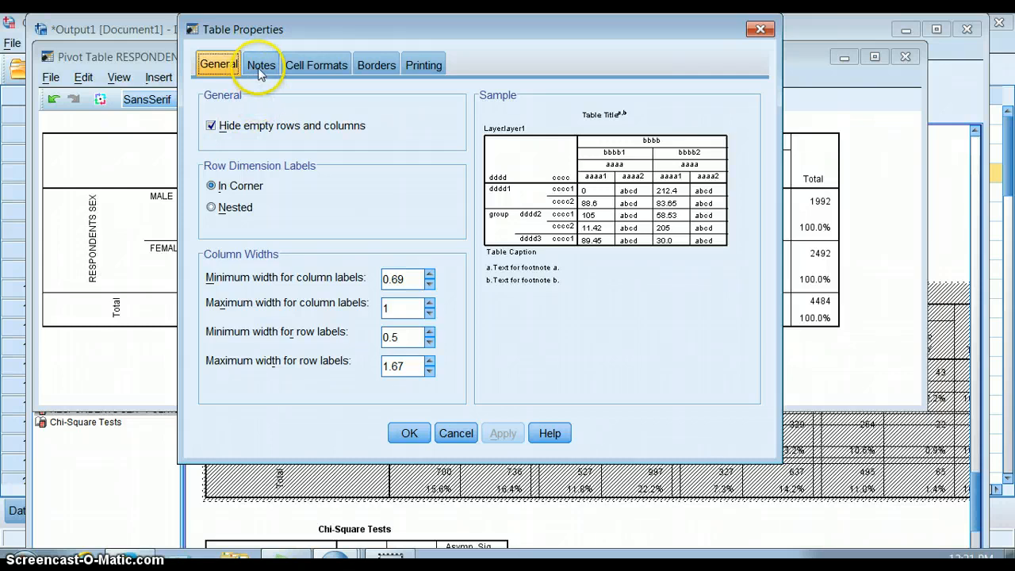
Review Cell Formats and Borders, select the top outer frame border and confirm the properties
{"action": "left_click", "coordinate": [316, 64]}
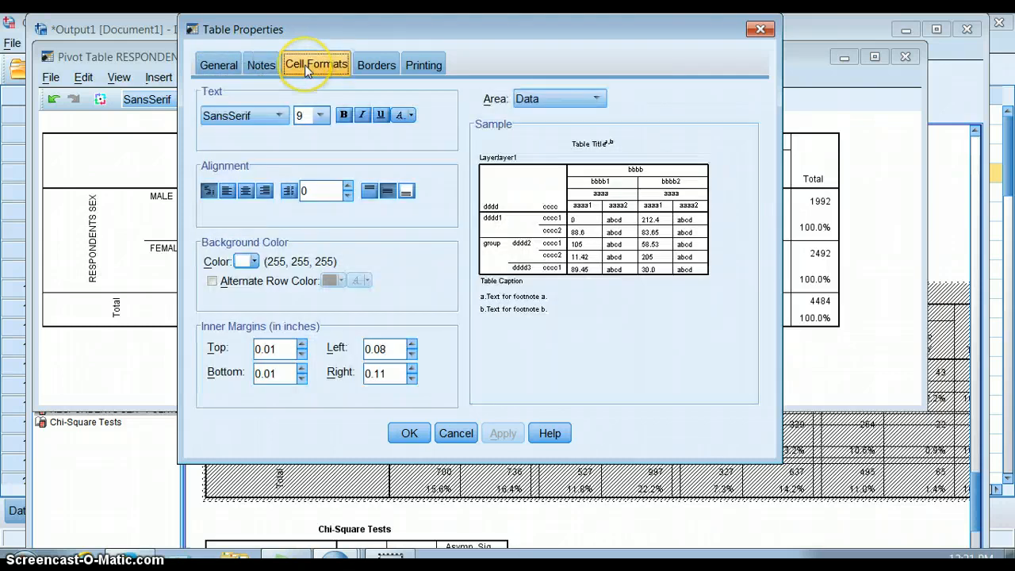
{"action": "left_click", "coordinate": [376, 63]}
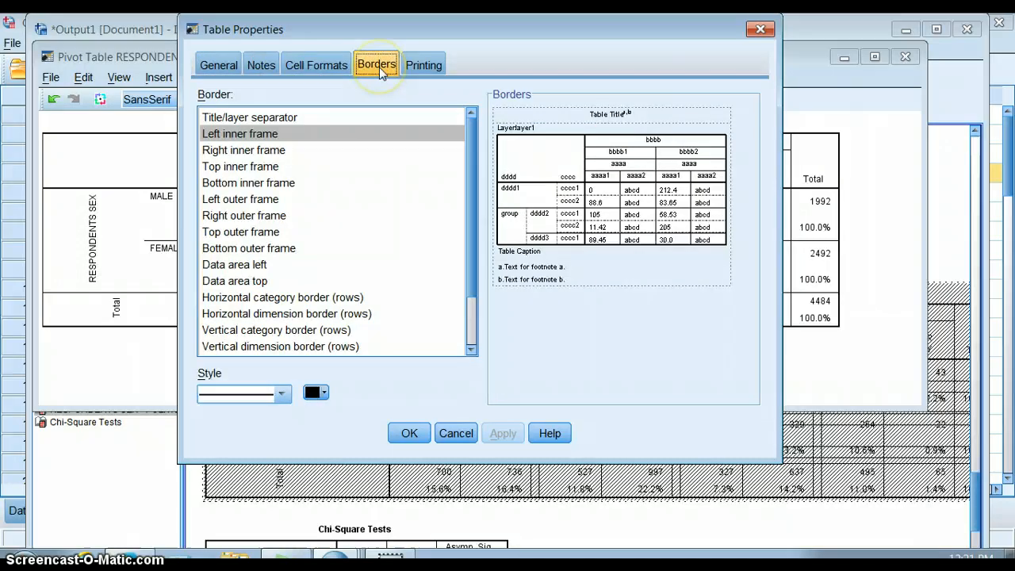
{"action": "mouse_move", "coordinate": [424, 64]}
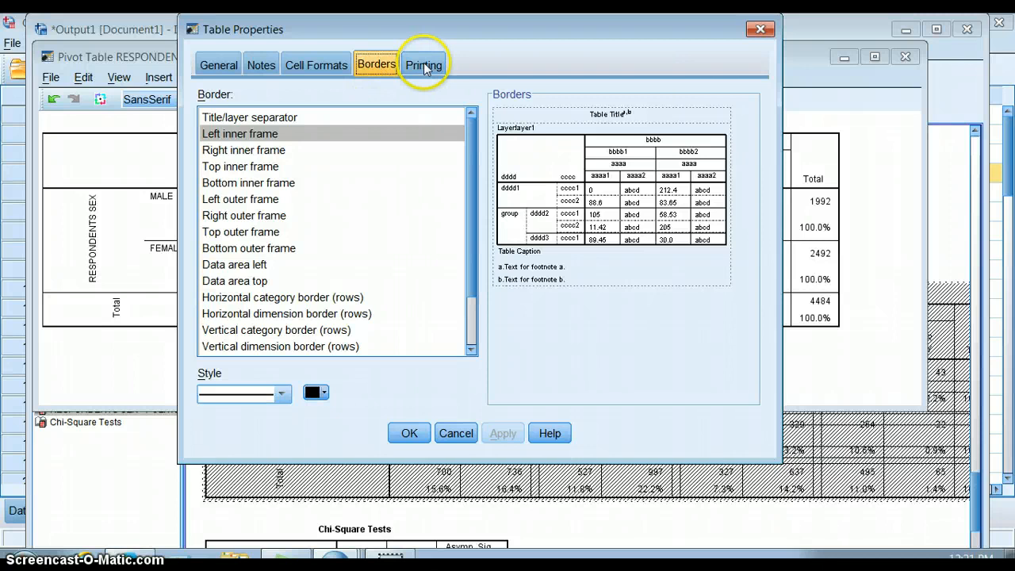
{"action": "mouse_move", "coordinate": [278, 273]}
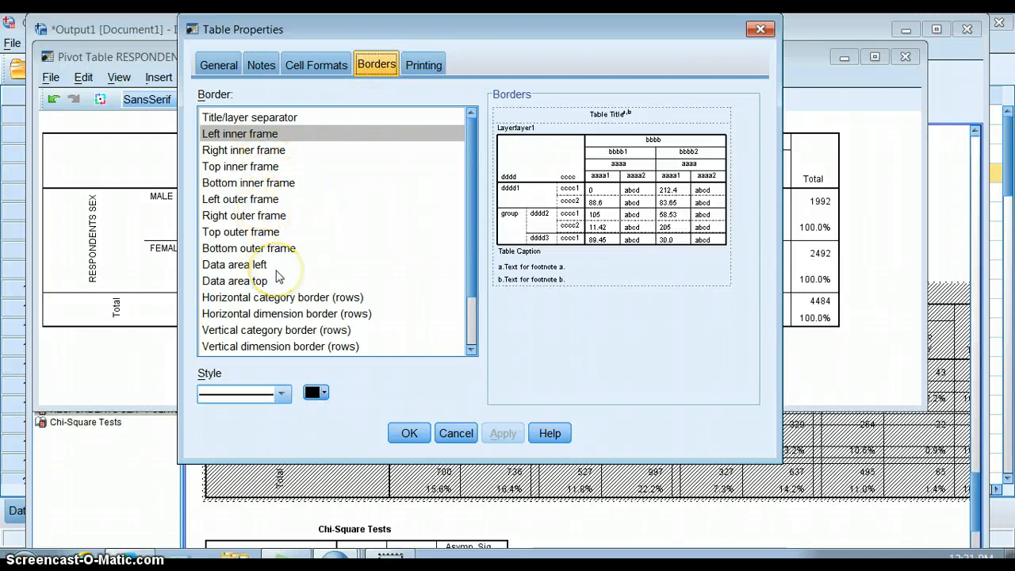
{"action": "mouse_move", "coordinate": [262, 231]}
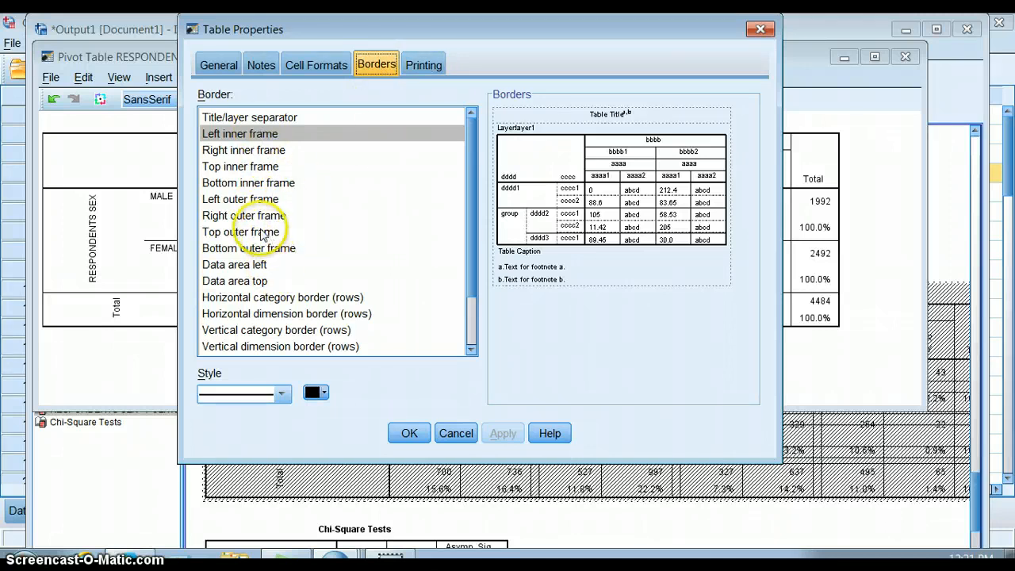
{"action": "left_click", "coordinate": [242, 232]}
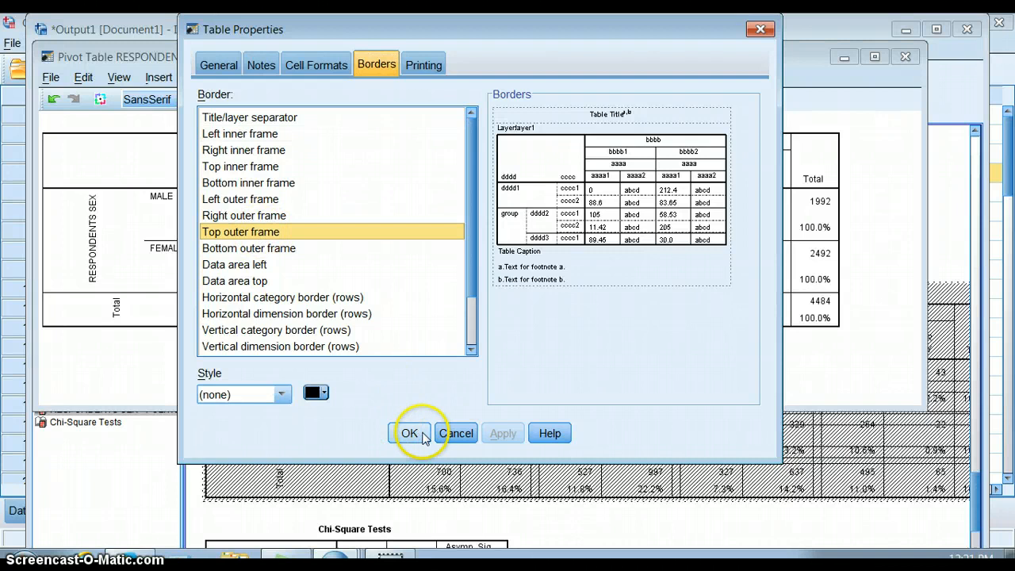
{"action": "left_click", "coordinate": [409, 433]}
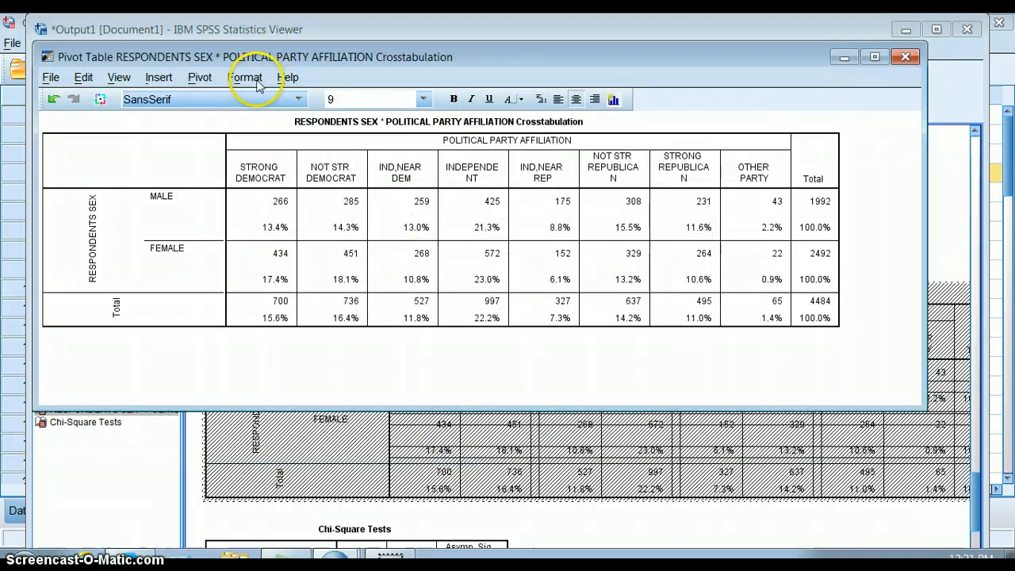
Apply the Academic TableLook to the crosstab
{"action": "left_click", "coordinate": [246, 76]}
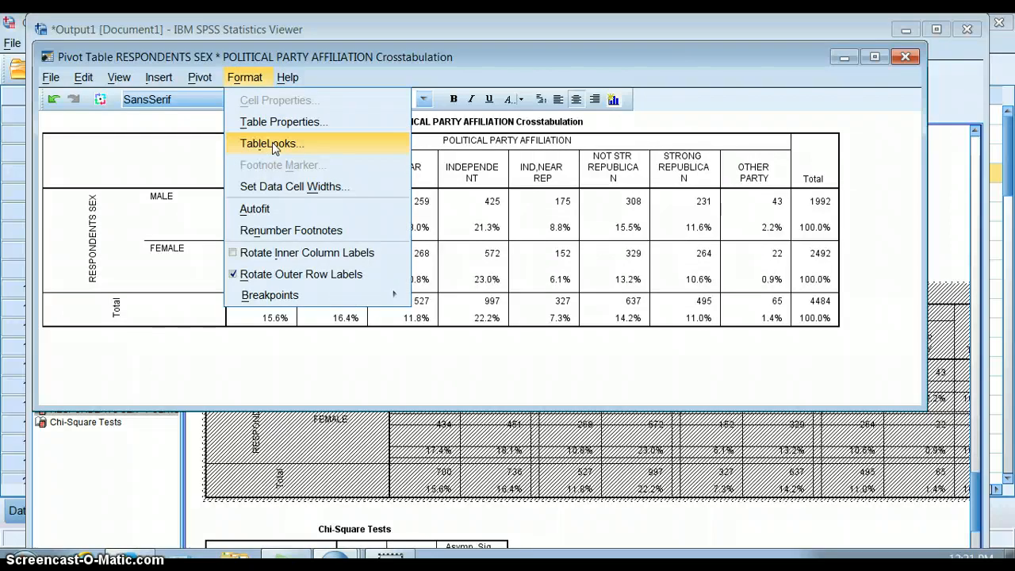
{"action": "left_click", "coordinate": [271, 143]}
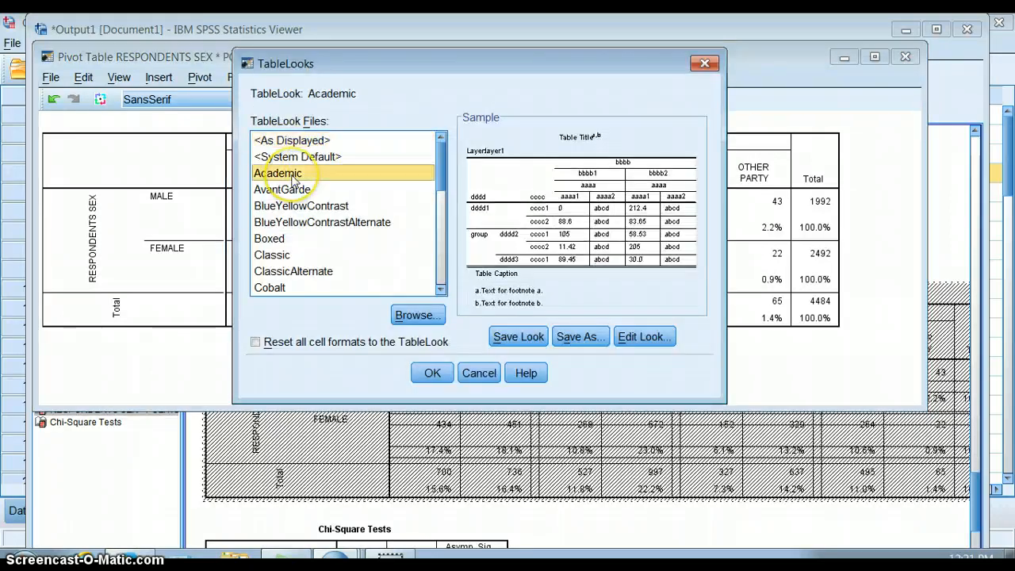
{"action": "mouse_move", "coordinate": [295, 197]}
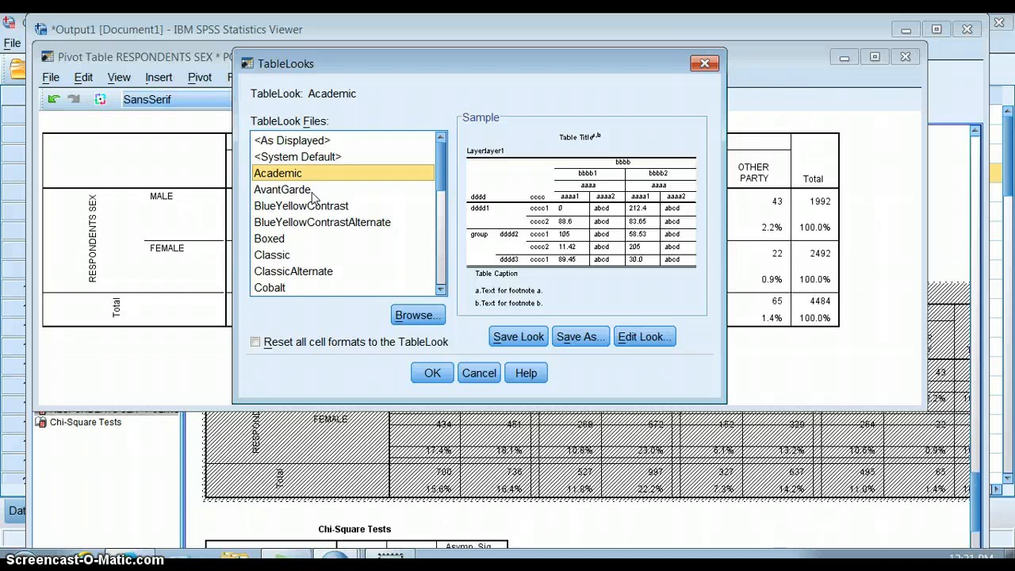
{"action": "mouse_move", "coordinate": [431, 373]}
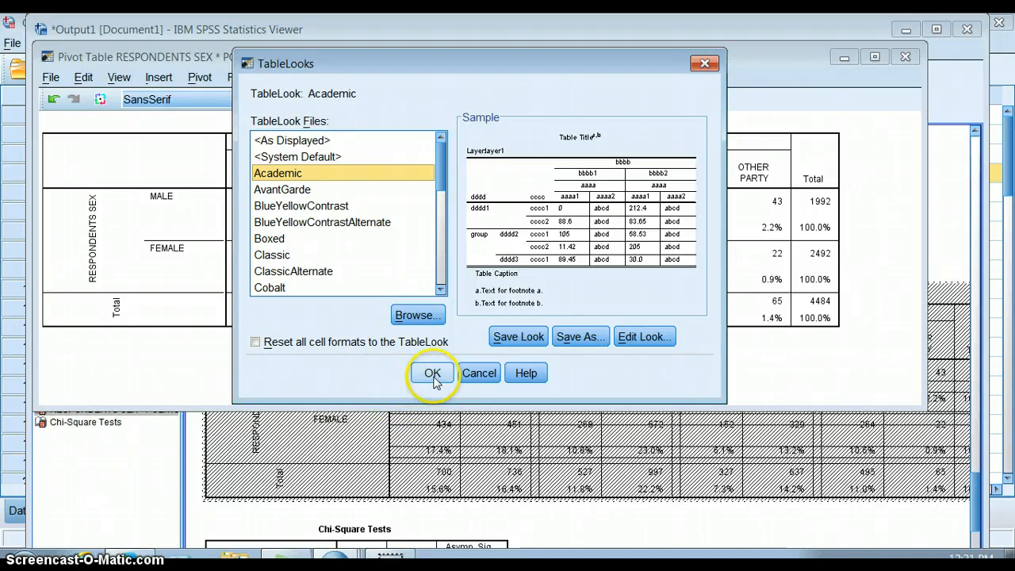
{"action": "left_click", "coordinate": [431, 373]}
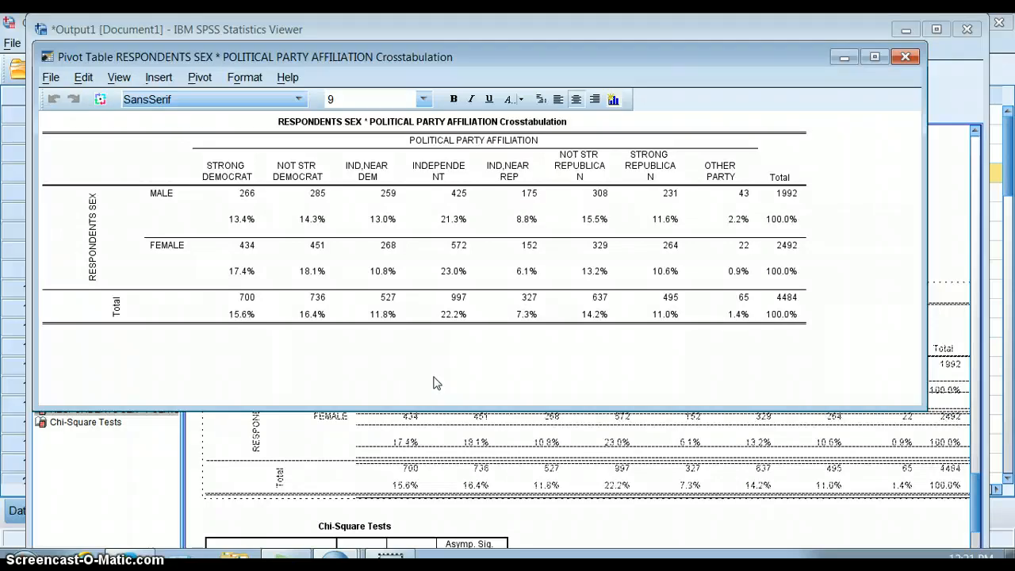
Retitle the crosstab 'Figure 1: Sex and Political Party Affiliation'
{"action": "left_click", "coordinate": [299, 172]}
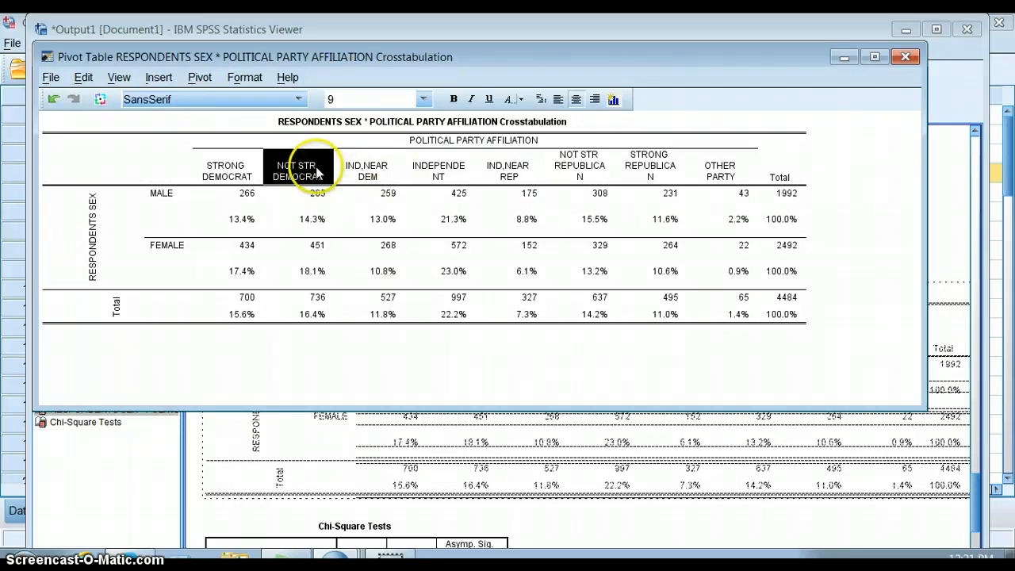
{"action": "mouse_move", "coordinate": [194, 127]}
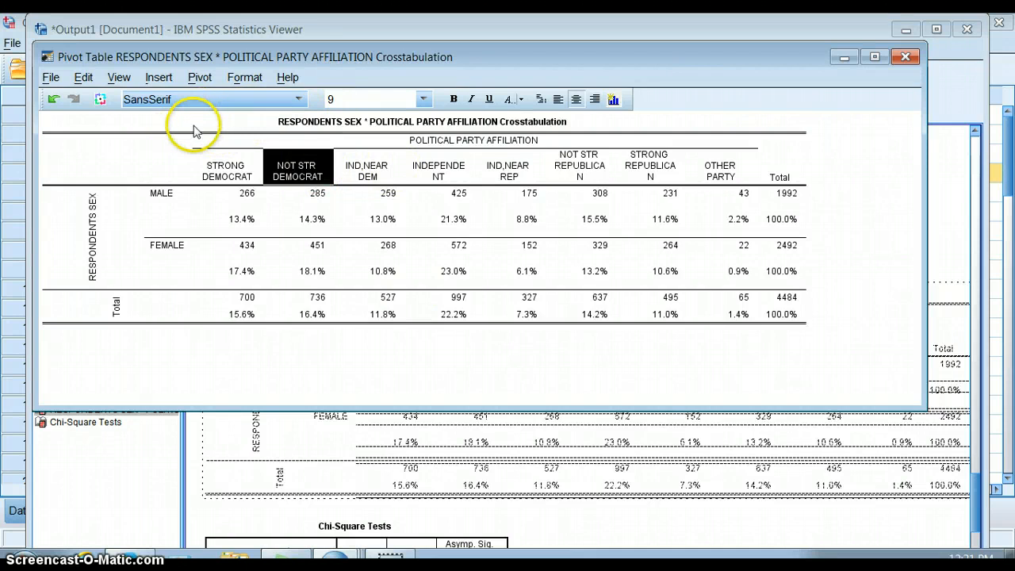
{"action": "left_click", "coordinate": [420, 120]}
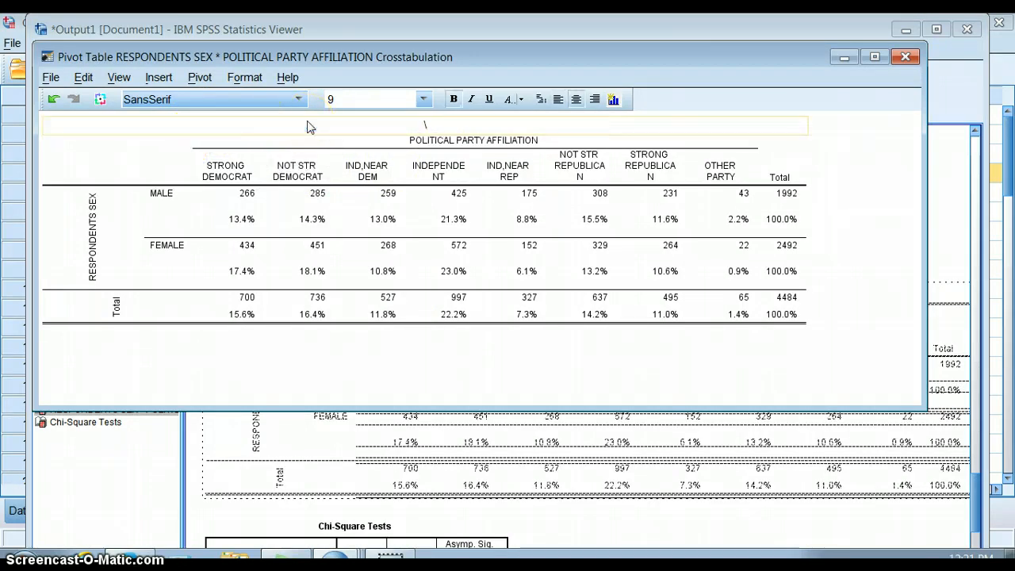
{"action": "type", "text": "Figure 1"}
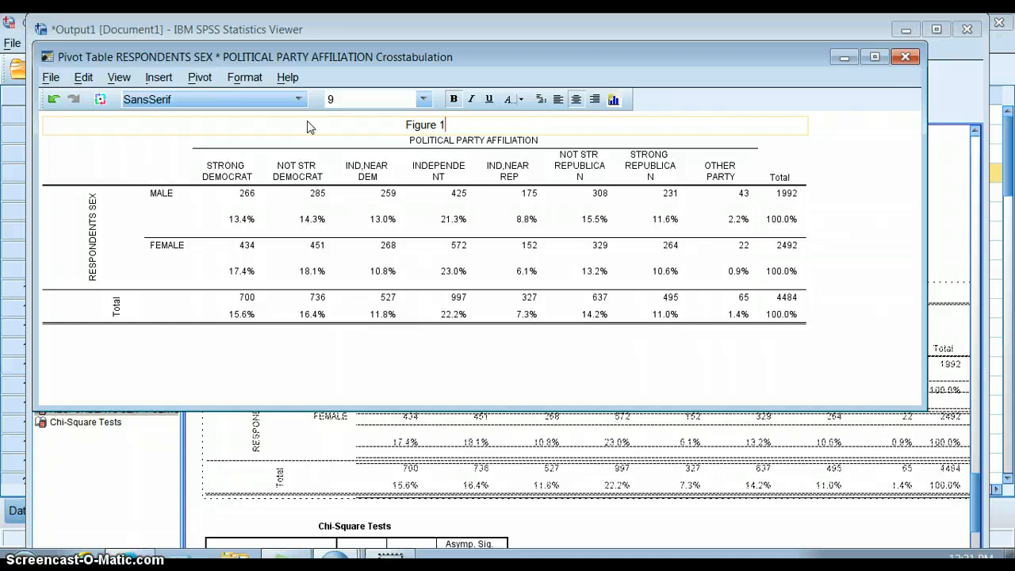
{"action": "type", "text": ": Sex and Polit"}
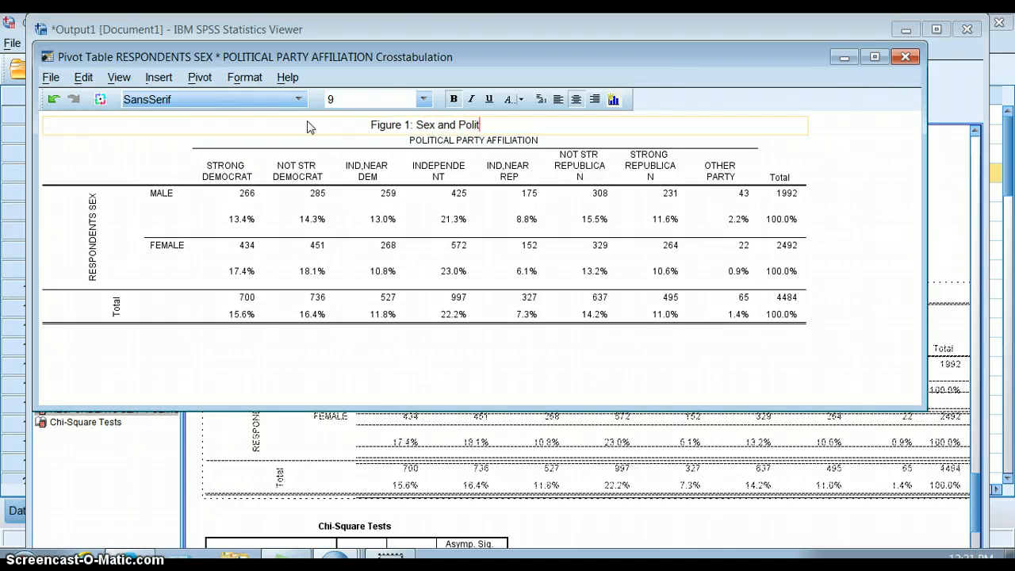
{"action": "type", "text": "ical Party Affiliation"}
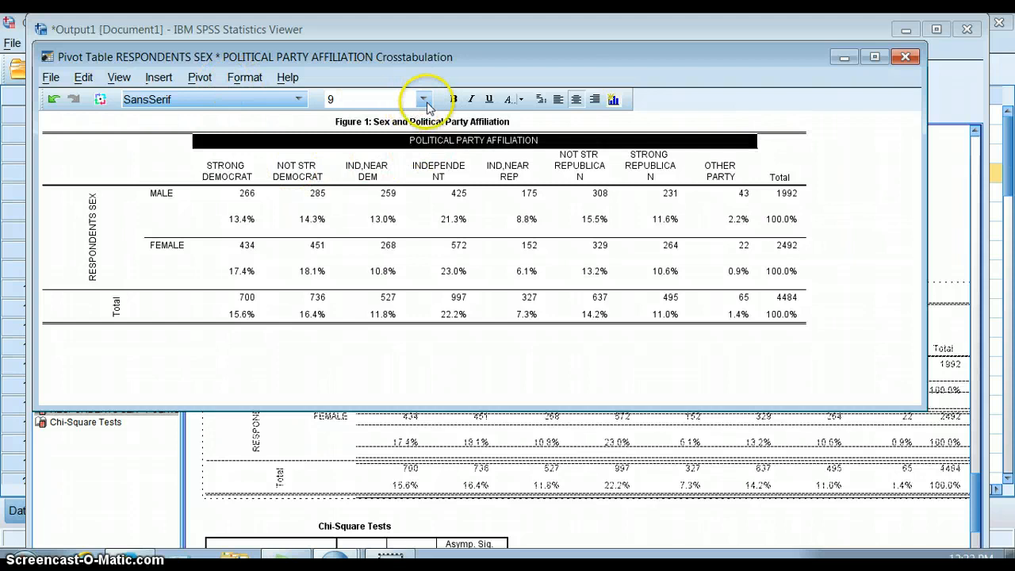
Enlarge the POLITICAL PARTY AFFILIATION heading and the RESPONDENTS SEX row label
{"action": "left_click", "coordinate": [423, 98]}
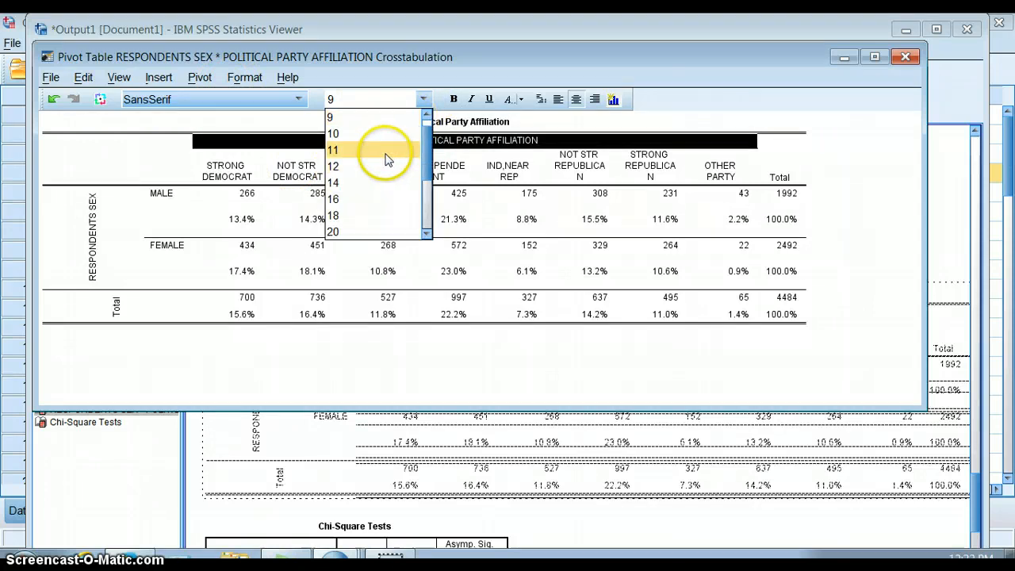
{"action": "left_click", "coordinate": [334, 117]}
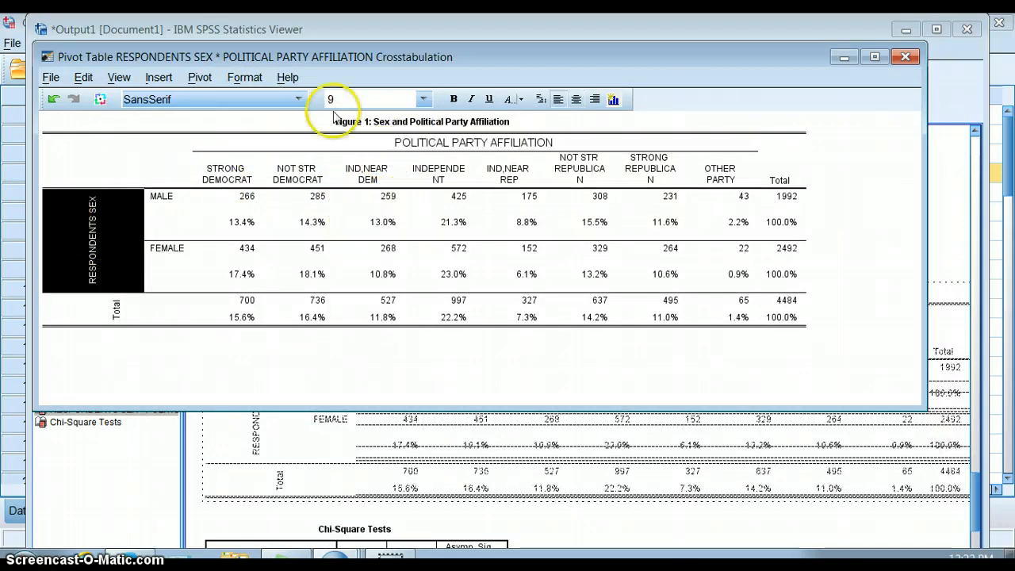
{"action": "left_click", "coordinate": [422, 99]}
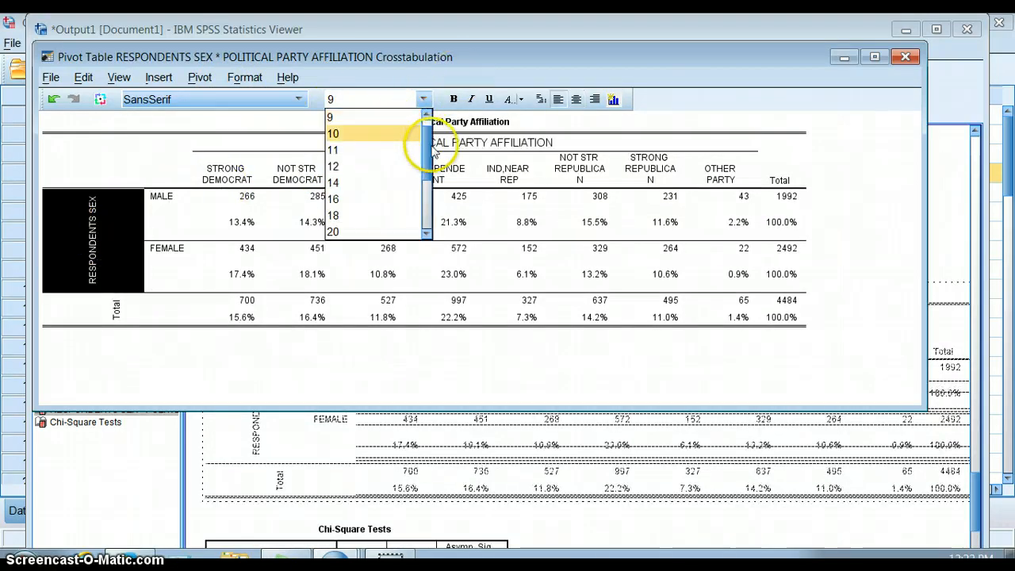
{"action": "left_click", "coordinate": [333, 118]}
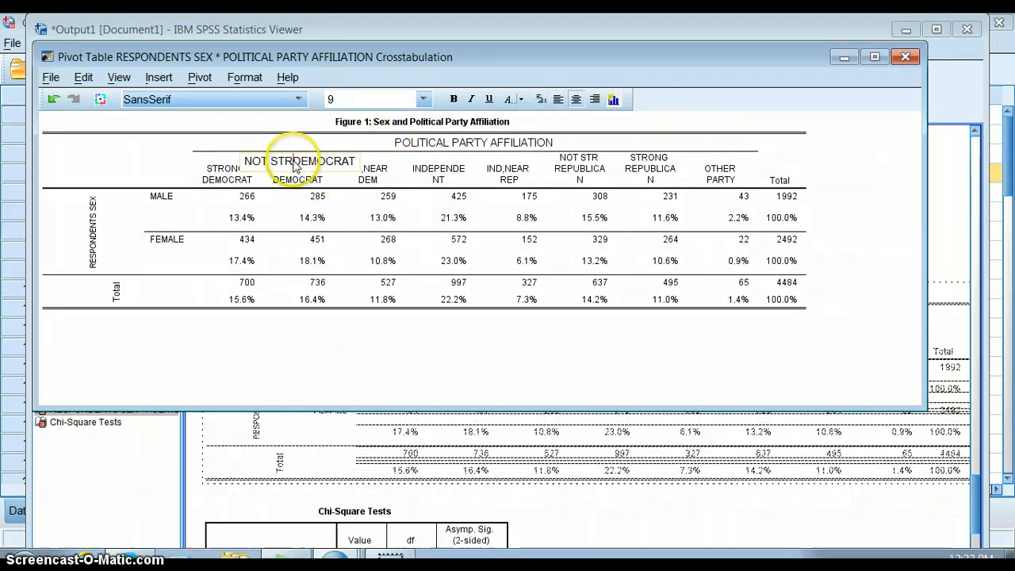
Rename the NOT STR DEMOCRAT column heading to NOT STRONG DEMOCRAT
{"action": "left_click", "coordinate": [299, 168]}
{"action": "type", "text": "ONG "}
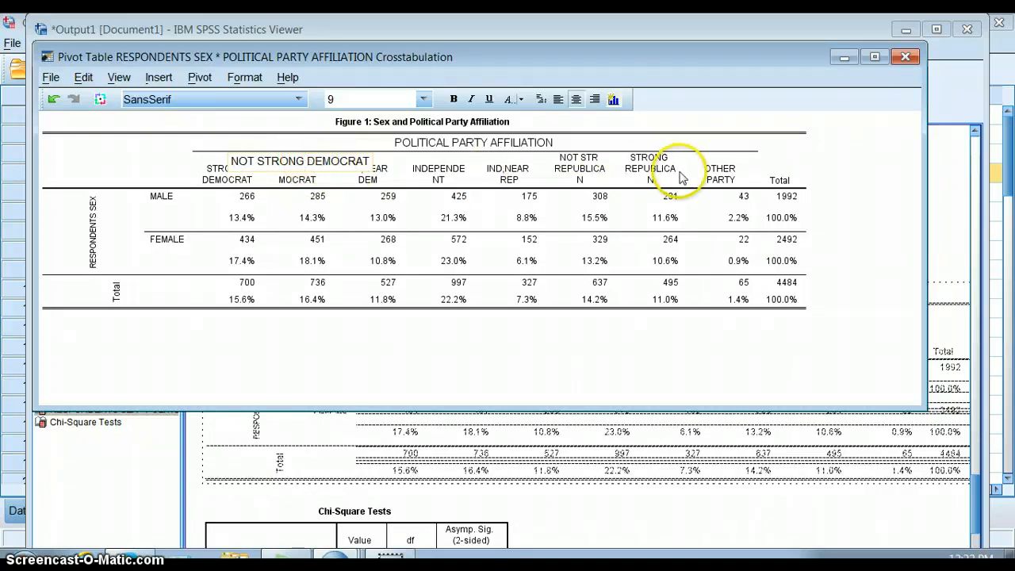
{"action": "left_click", "coordinate": [295, 169]}
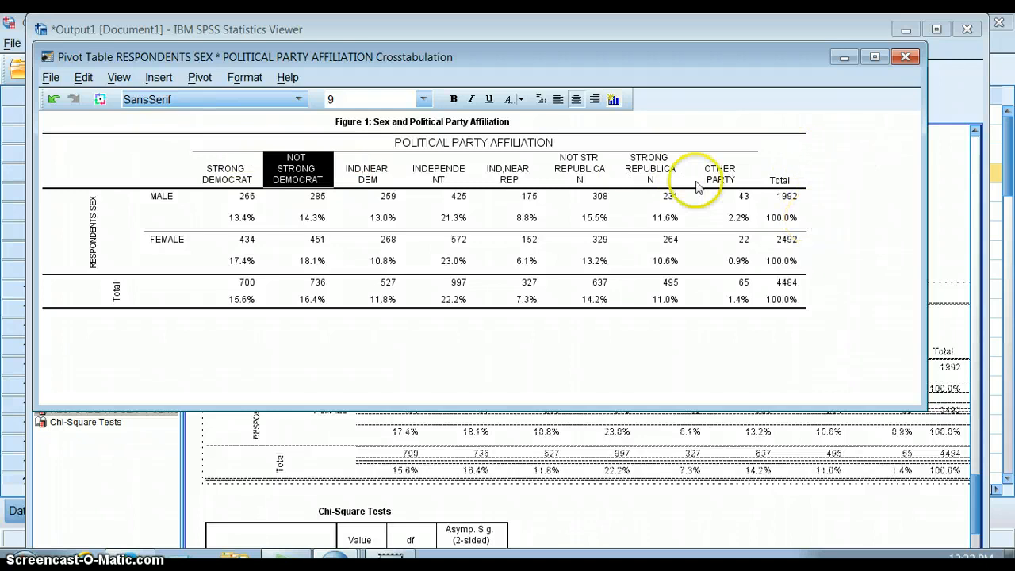
{"action": "mouse_move", "coordinate": [871, 79]}
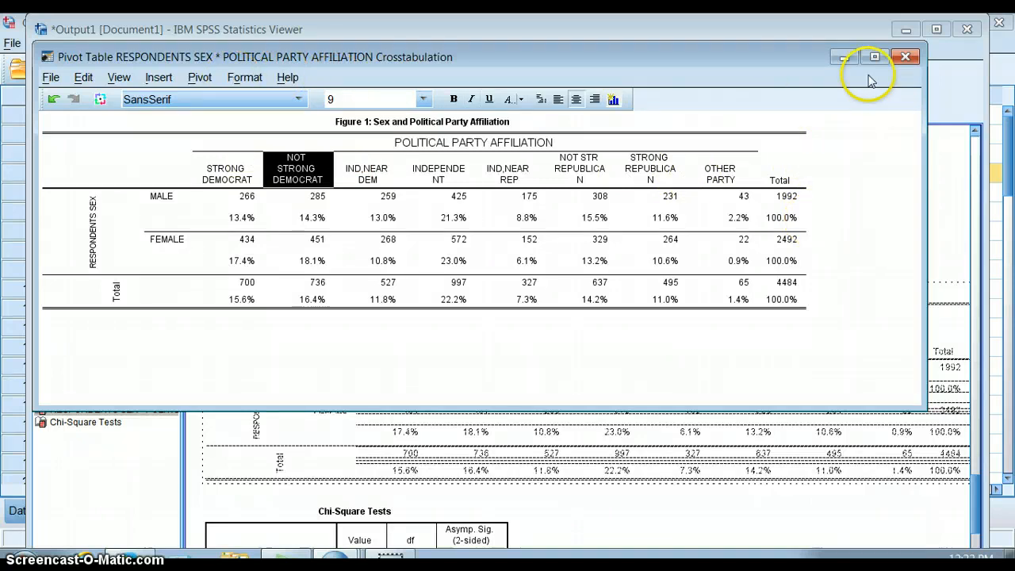
{"action": "mouse_move", "coordinate": [906, 57]}
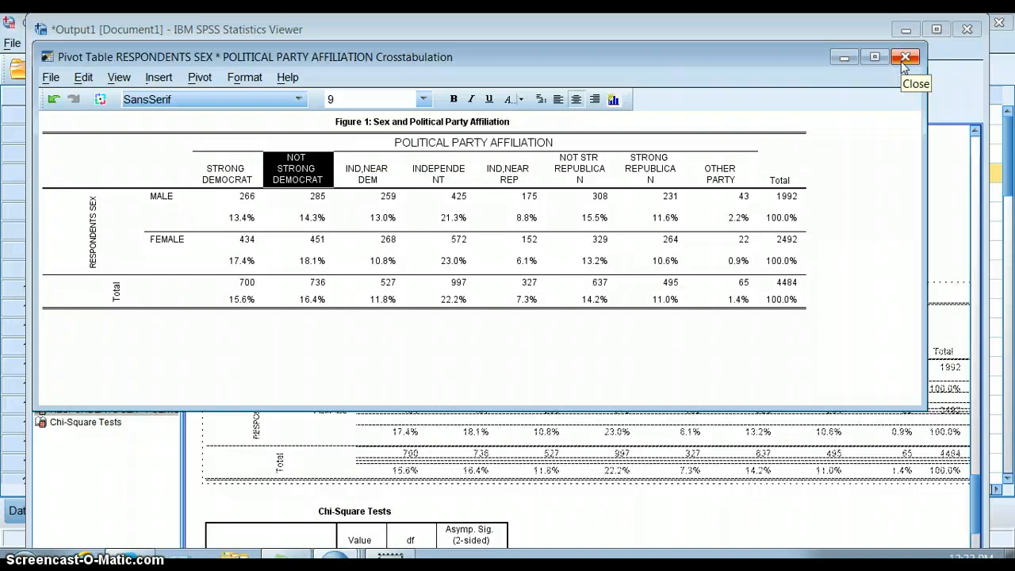
{"action": "mouse_move", "coordinate": [906, 65]}
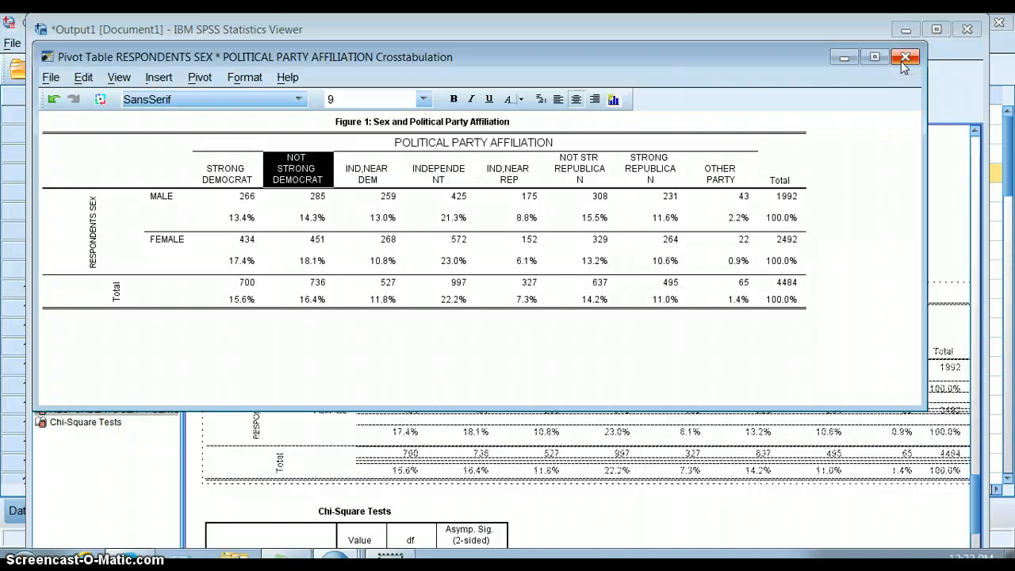
Close the table editor and select the Chi-Square Tests table below the crosstab in the output
{"action": "left_click", "coordinate": [905, 57]}
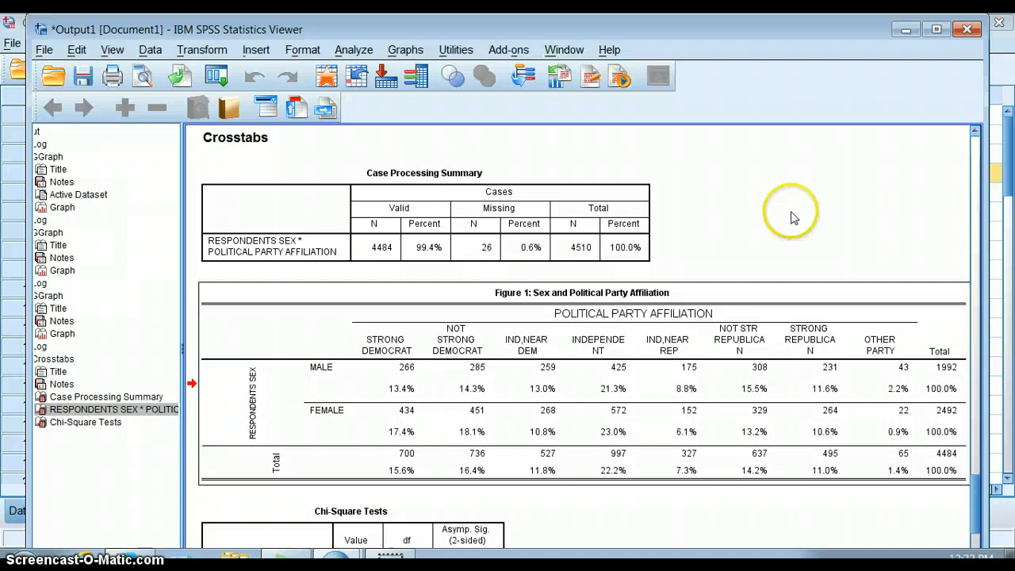
{"action": "mouse_move", "coordinate": [944, 238]}
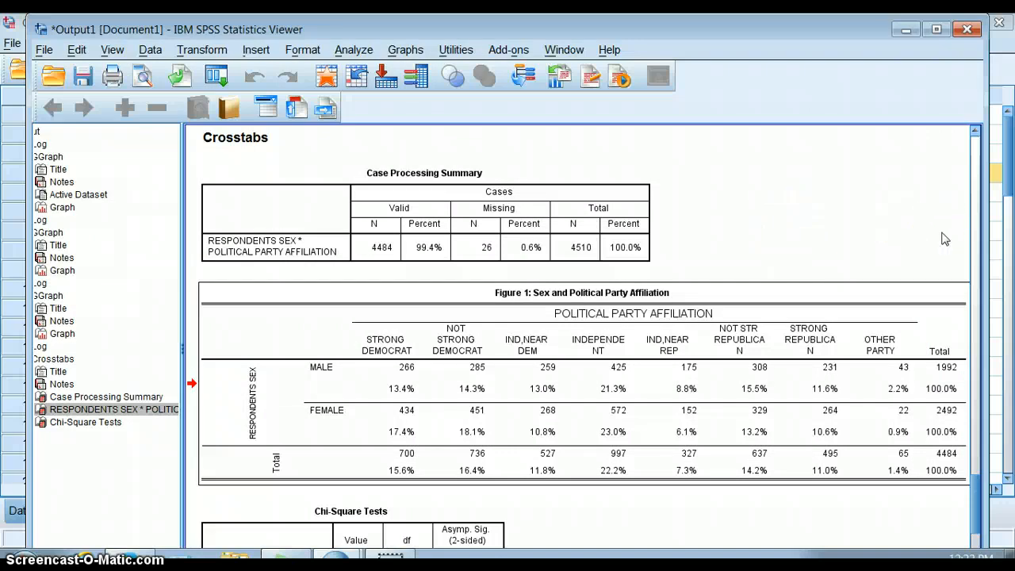
{"action": "scroll", "scroll_direction": "down", "scroll_amount": 3}
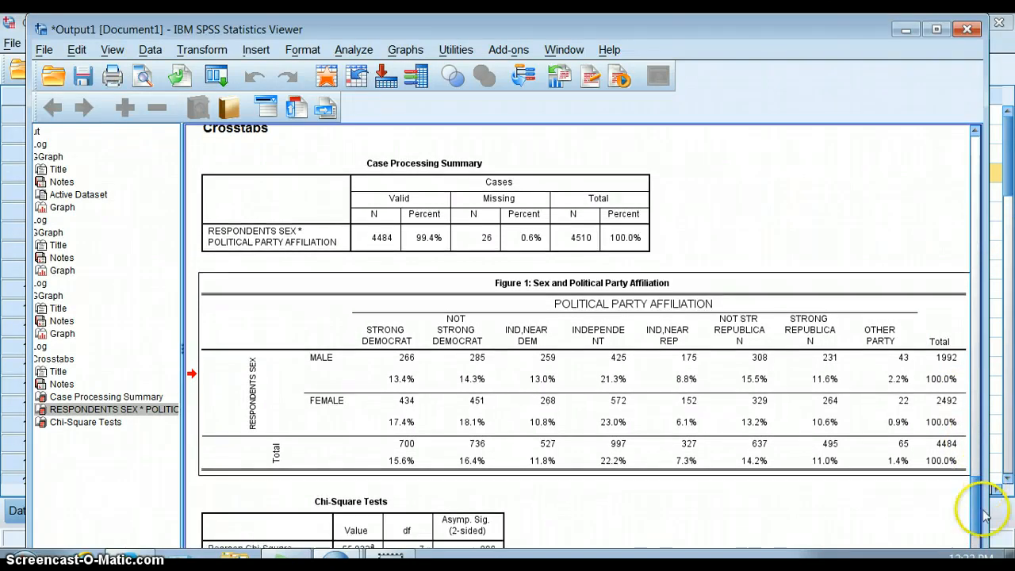
{"action": "scroll", "scroll_direction": "down", "scroll_amount": 3}
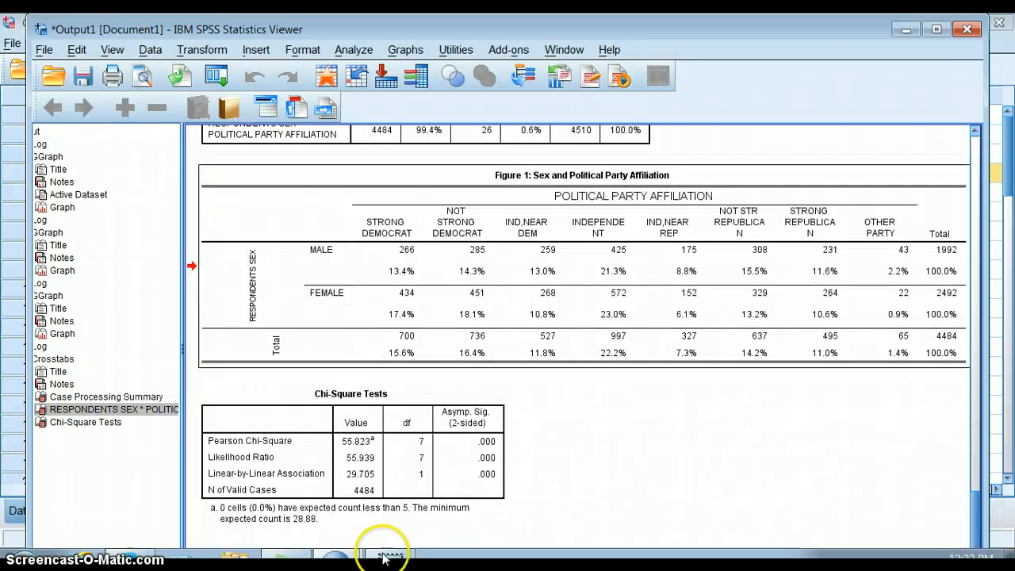
{"action": "left_click", "coordinate": [86, 422]}
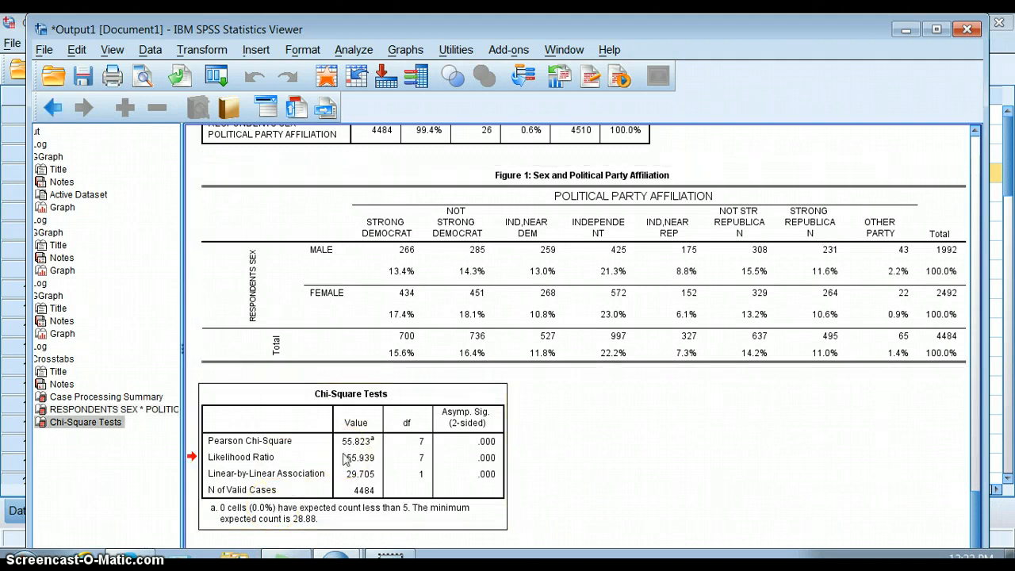